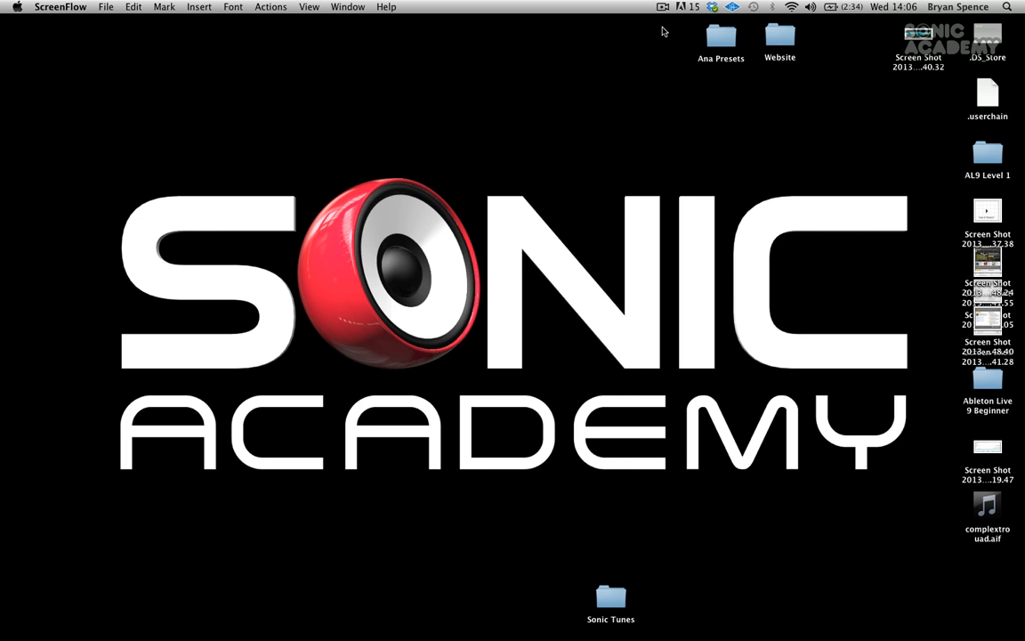
pyautogui.moveTo(576, 164)
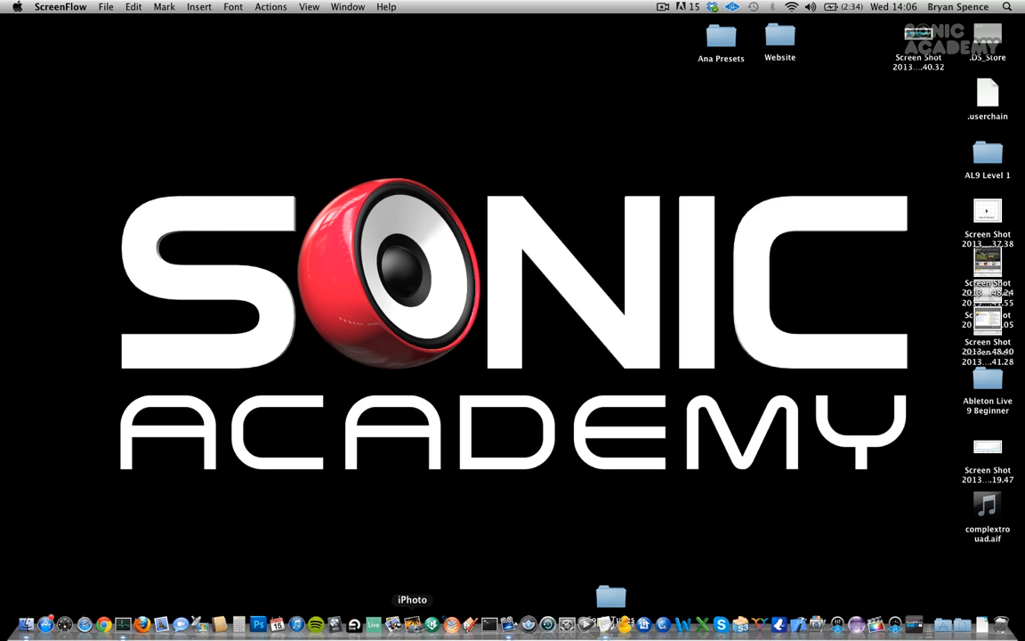
pyautogui.moveTo(383, 622)
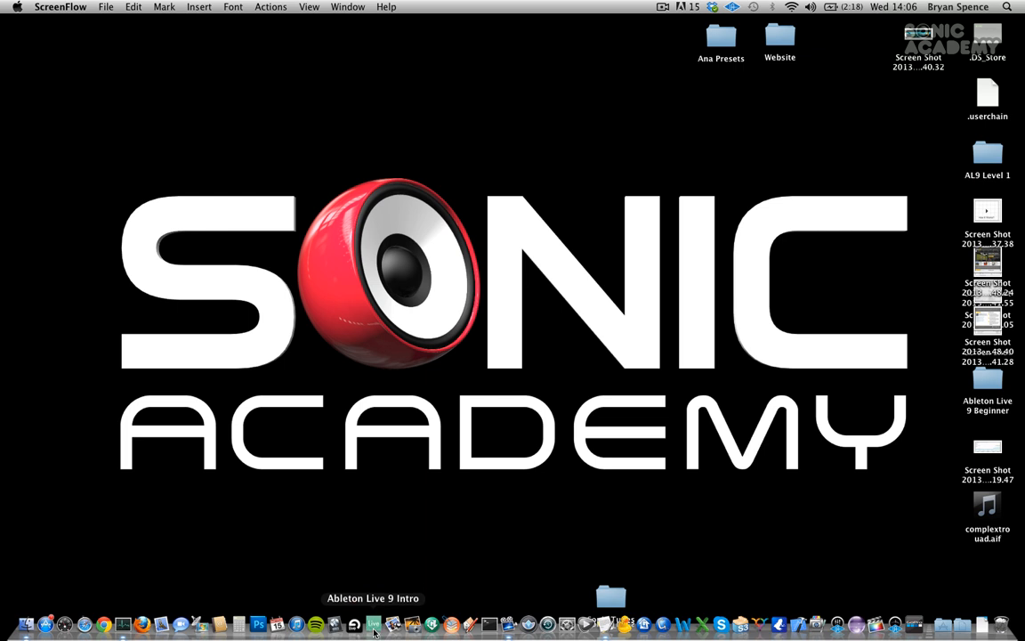
# Launch Live 9 Intro and dismiss the 'Audio is disabled' alert to reach the empty Untitled set
pyautogui.click(378, 619)
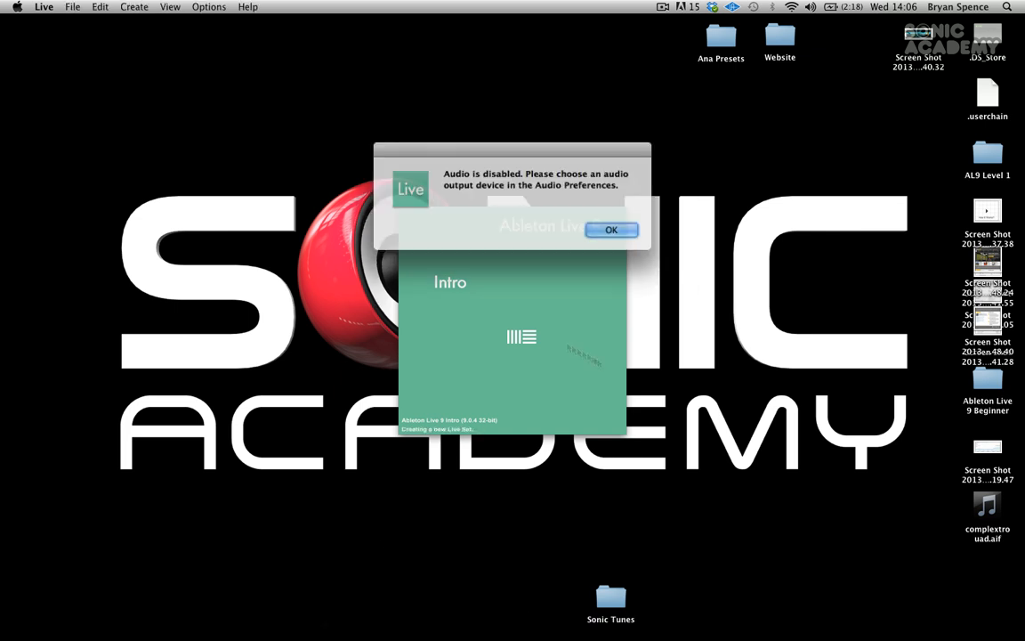
pyautogui.click(611, 230)
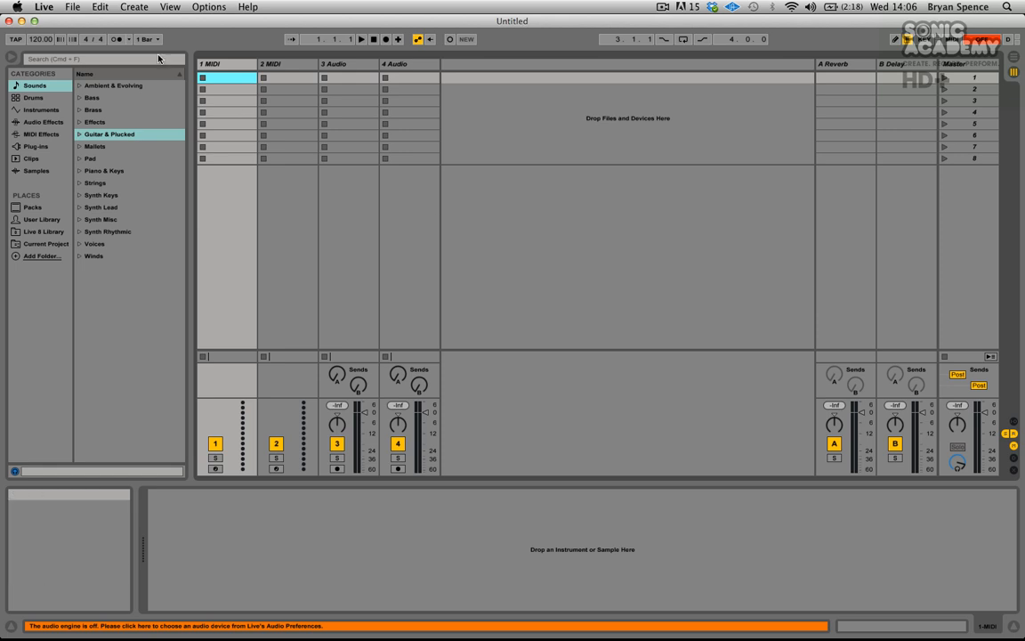
# Reach the Audio page of Preferences via the orange status-bar message, driver still No Audio
pyautogui.click(28, 7)
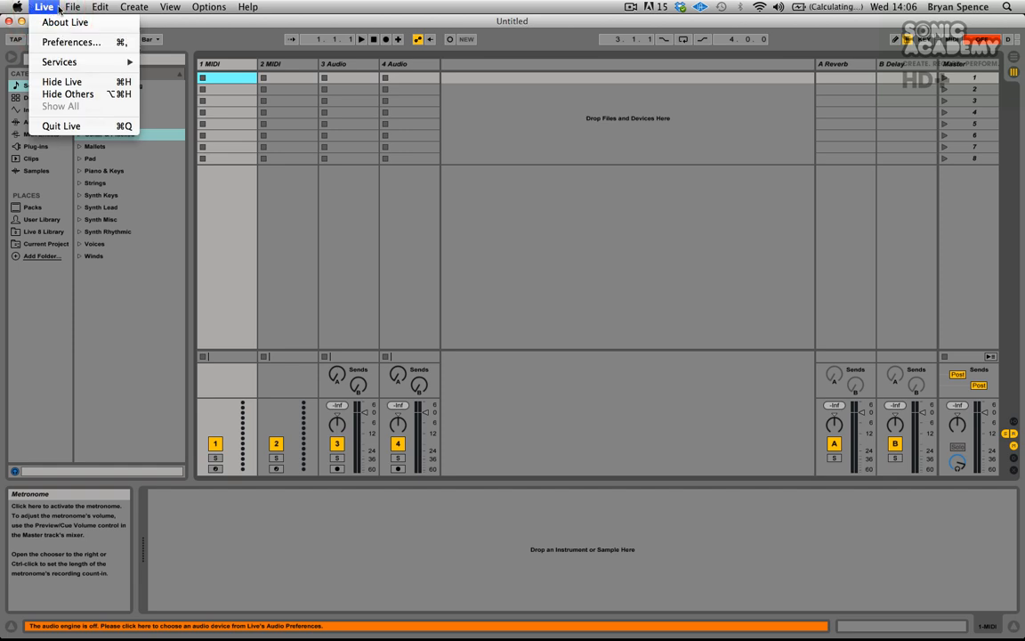
pyautogui.click(44, 7)
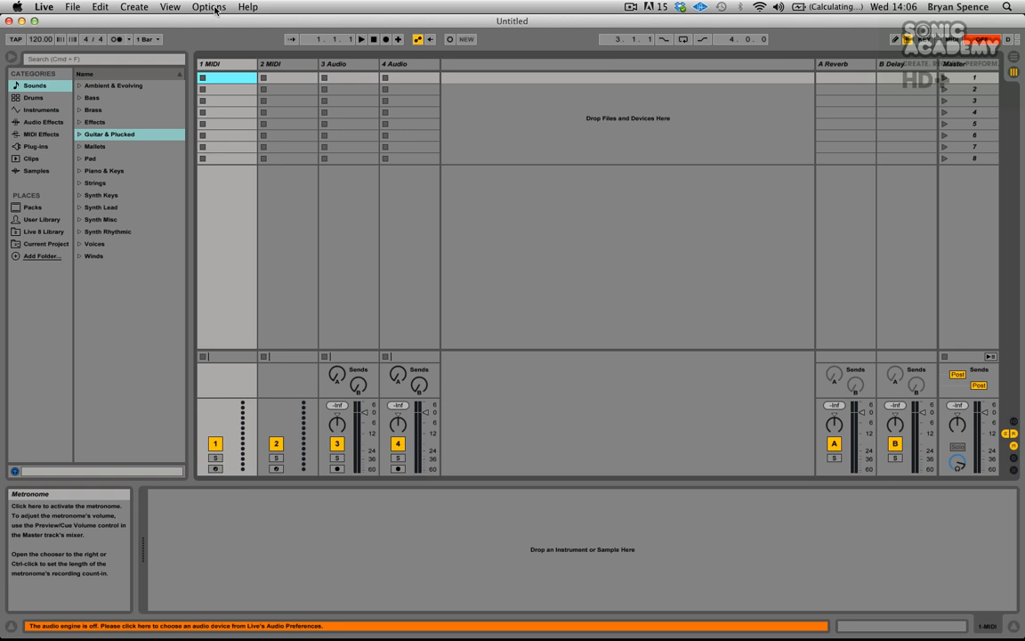
pyautogui.click(210, 11)
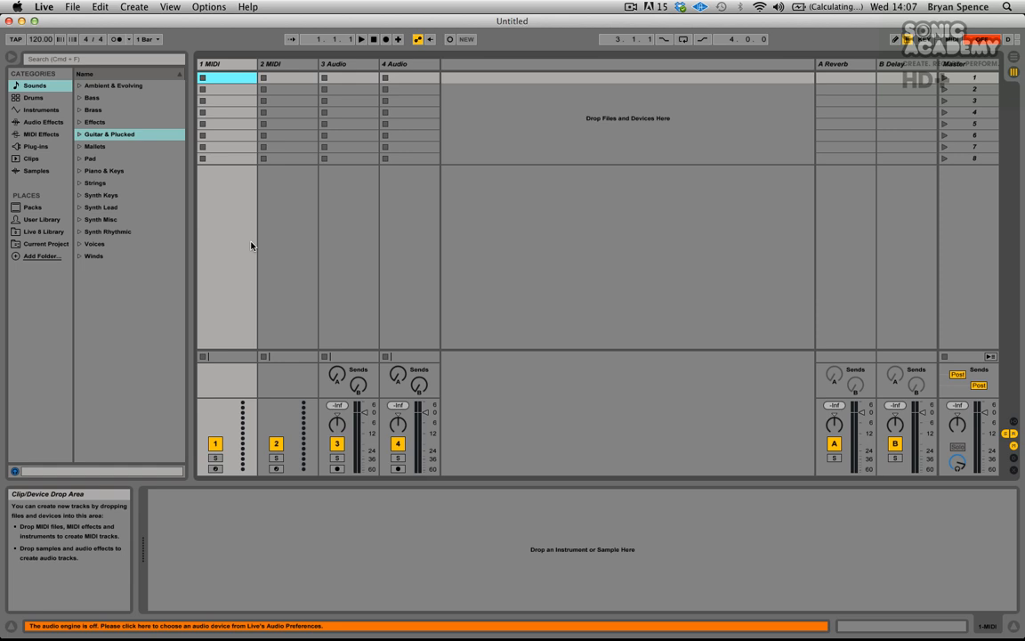
pyautogui.click(178, 622)
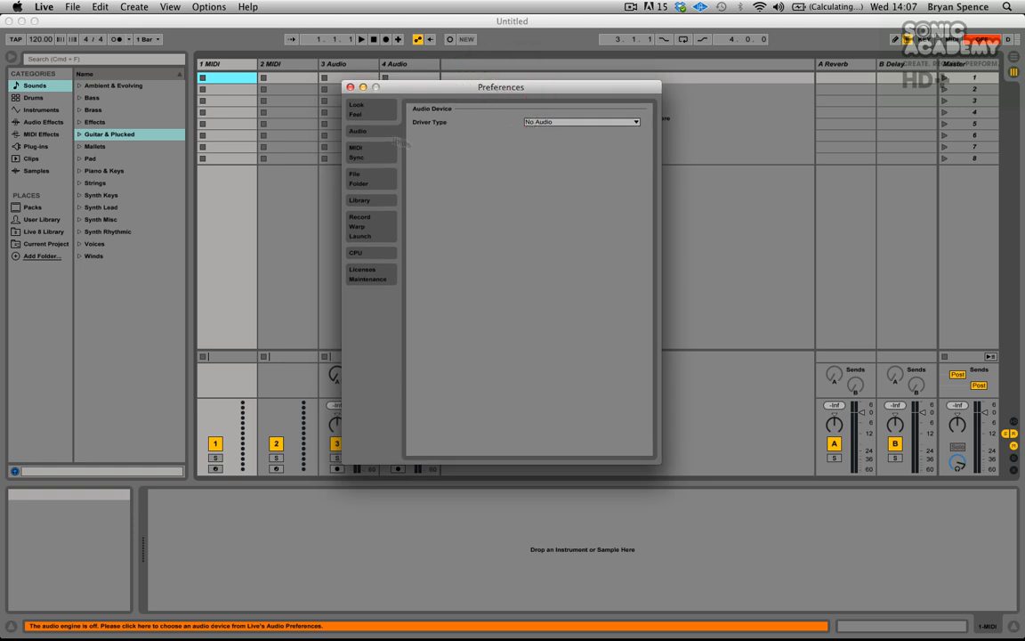
pyautogui.moveTo(446, 130)
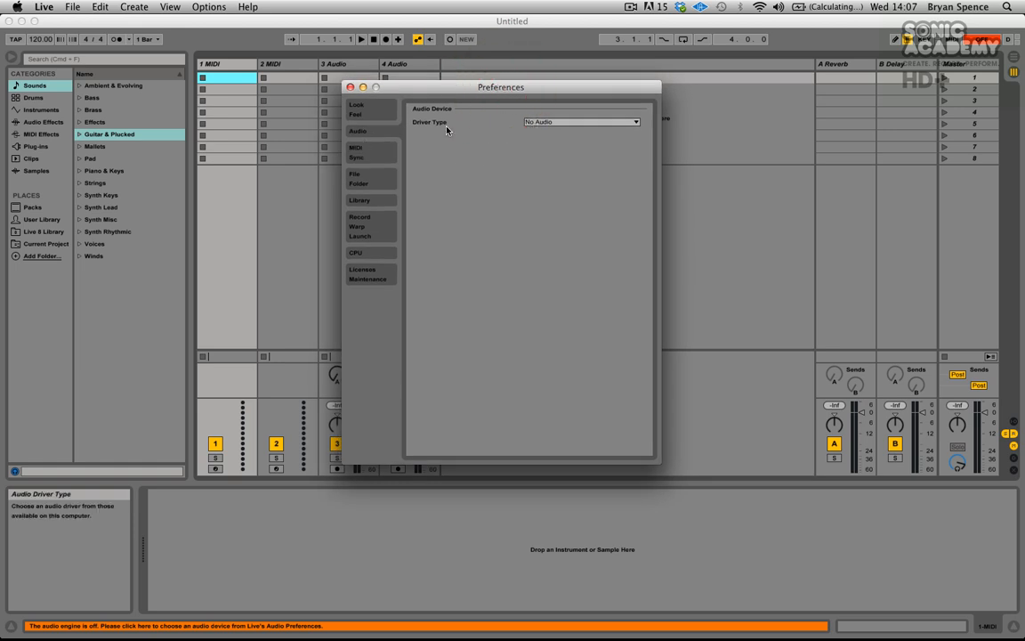
pyautogui.moveTo(559, 132)
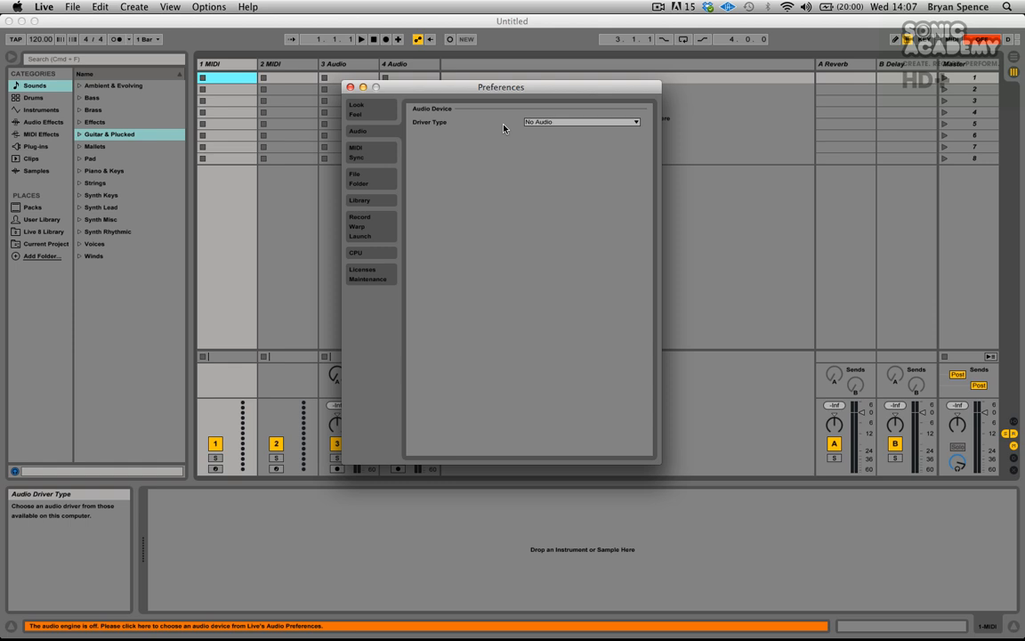
pyautogui.moveTo(559, 135)
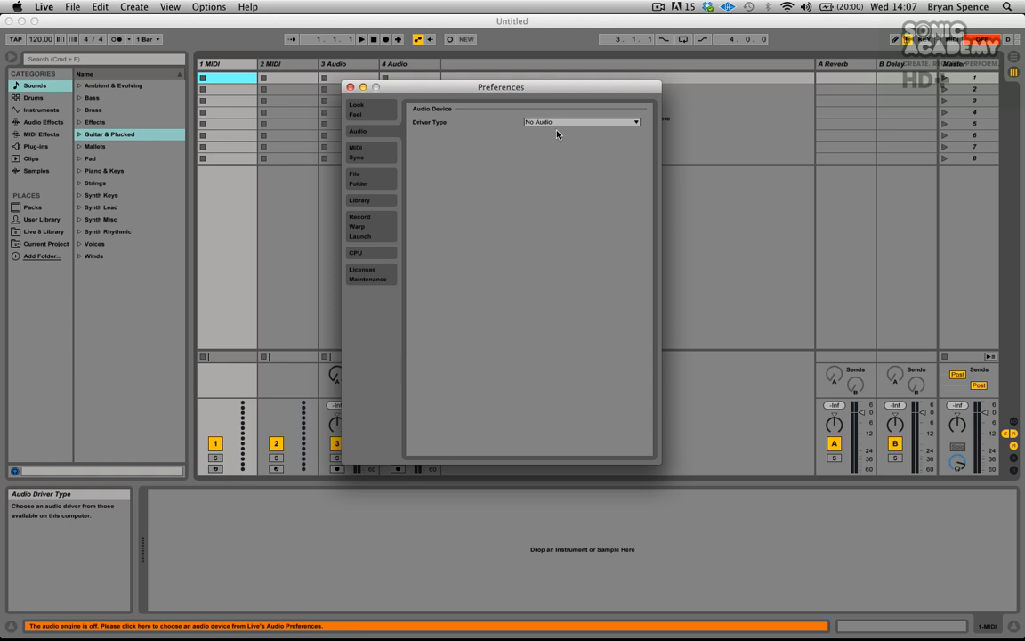
pyautogui.moveTo(469, 131)
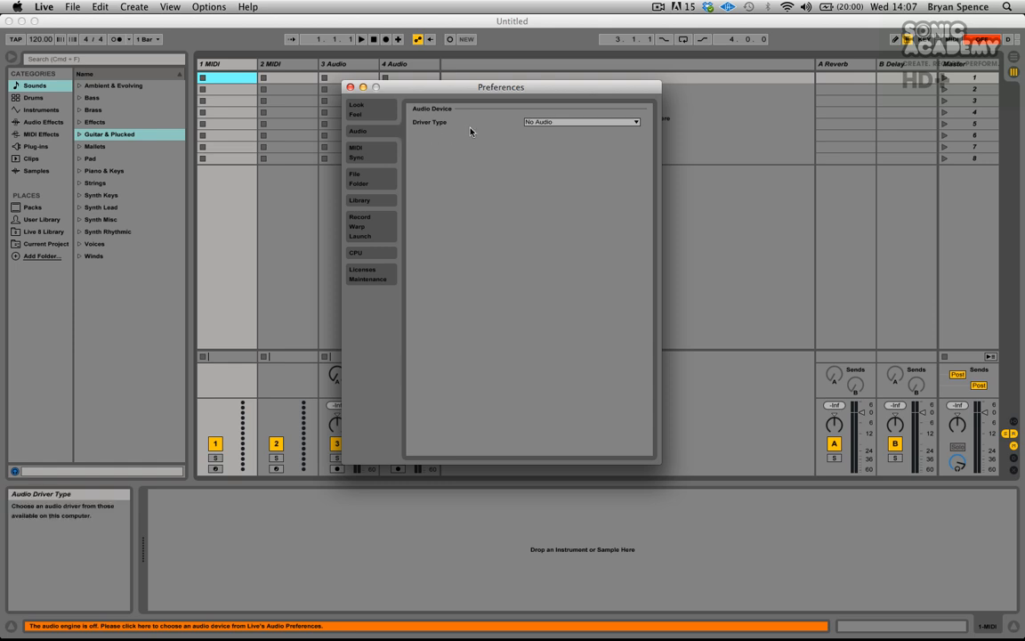
# Expand the Driver Type list, offering No Audio and CoreAudio
pyautogui.click(580, 121)
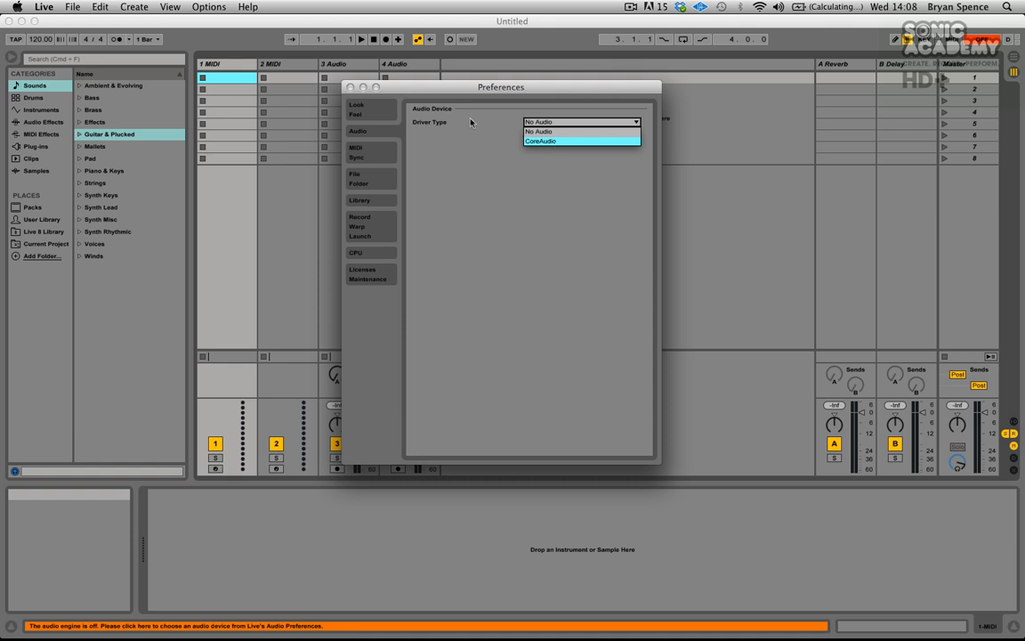
pyautogui.moveTo(541, 146)
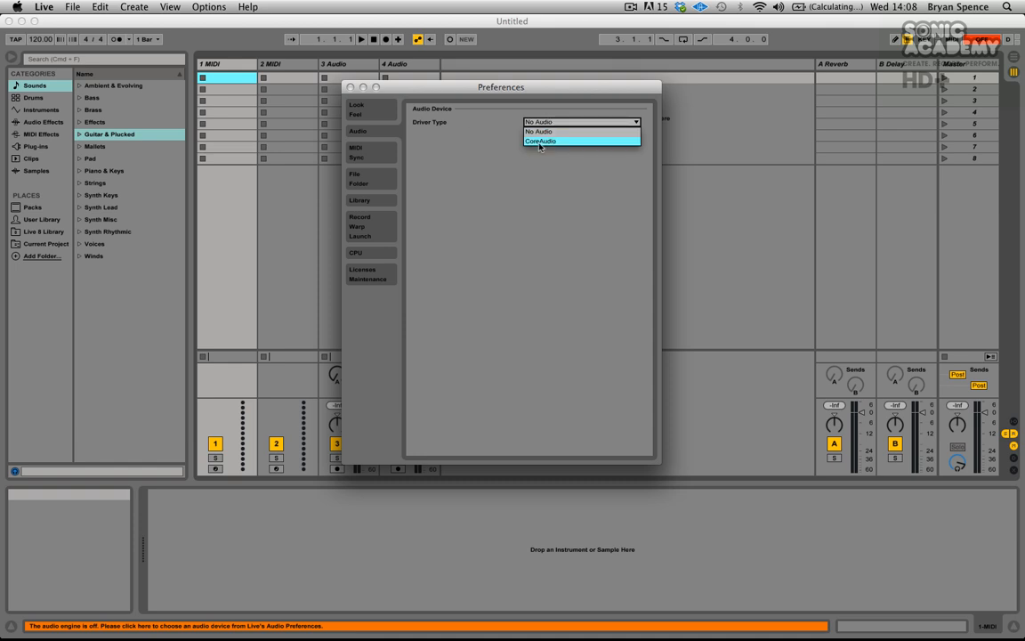
# Make CoreAudio the driver and Universal Audio Apollo the audio input device
pyautogui.click(537, 143)
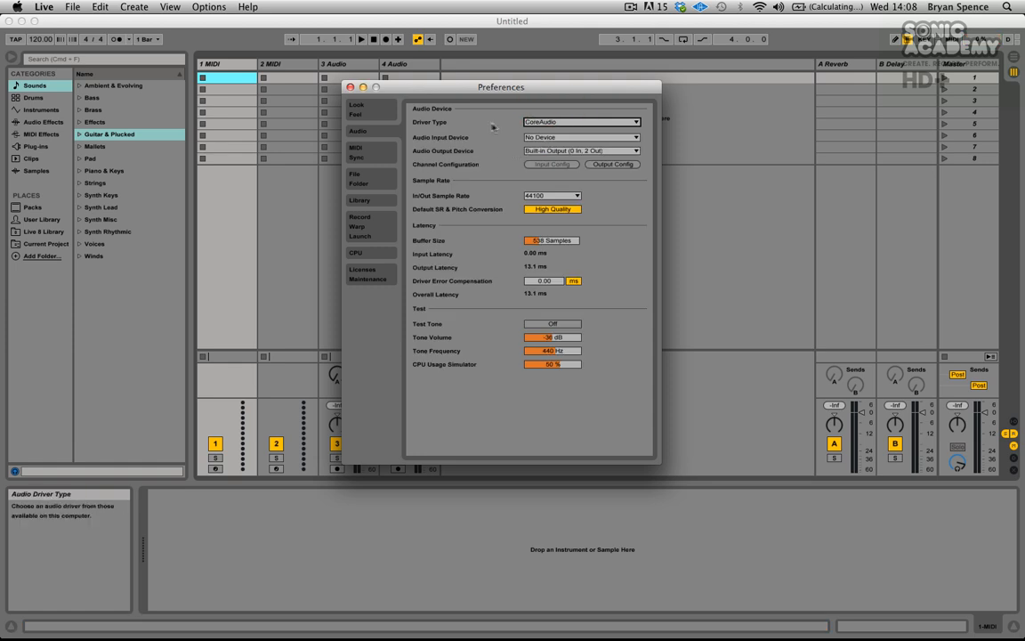
pyautogui.moveTo(525, 412)
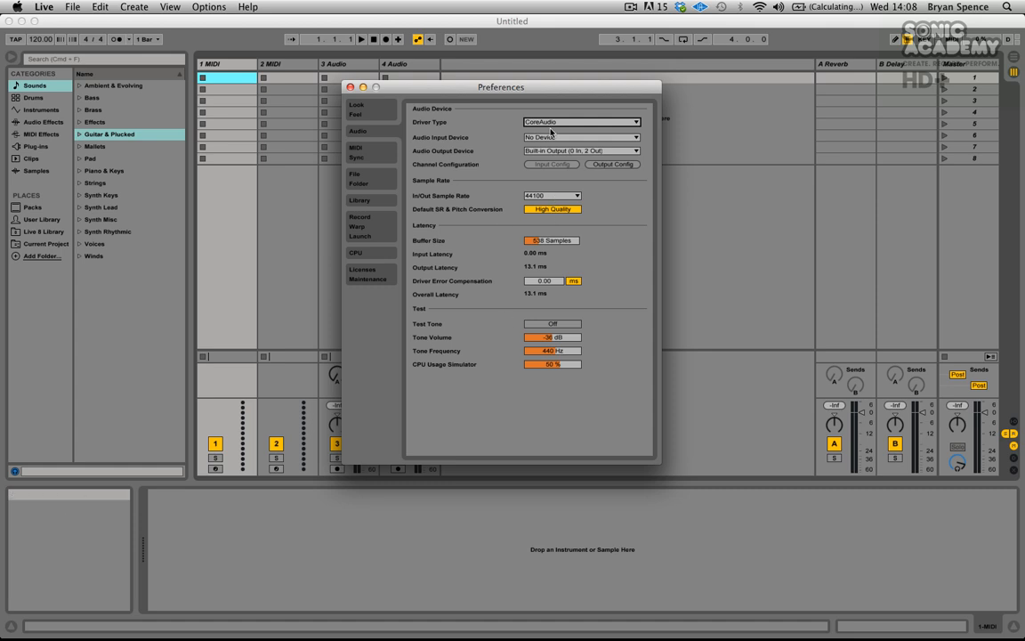
pyautogui.moveTo(495, 142)
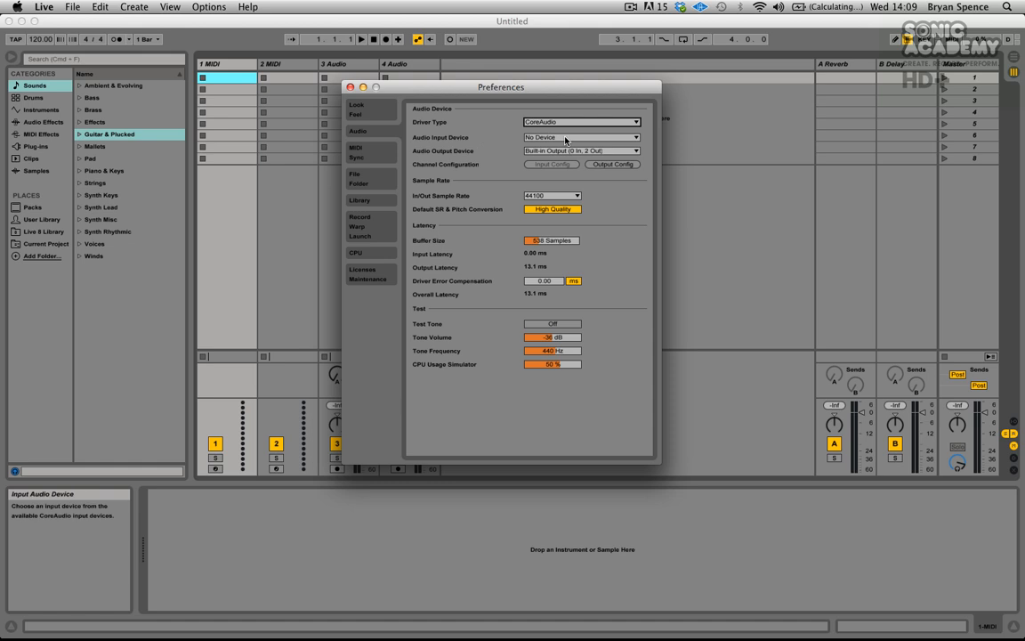
pyautogui.click(581, 137)
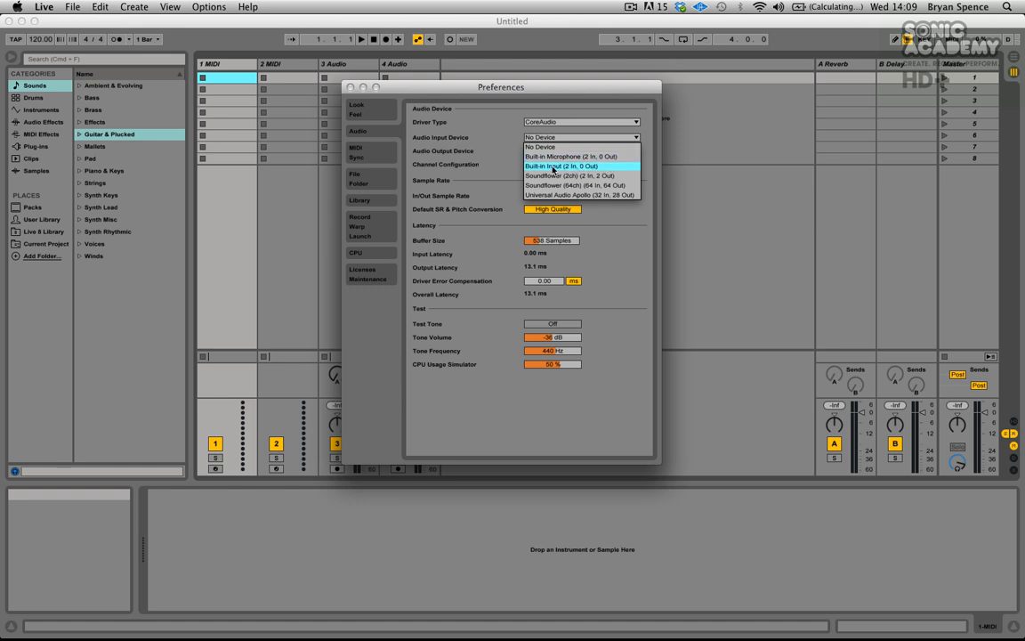
pyautogui.moveTo(573, 189)
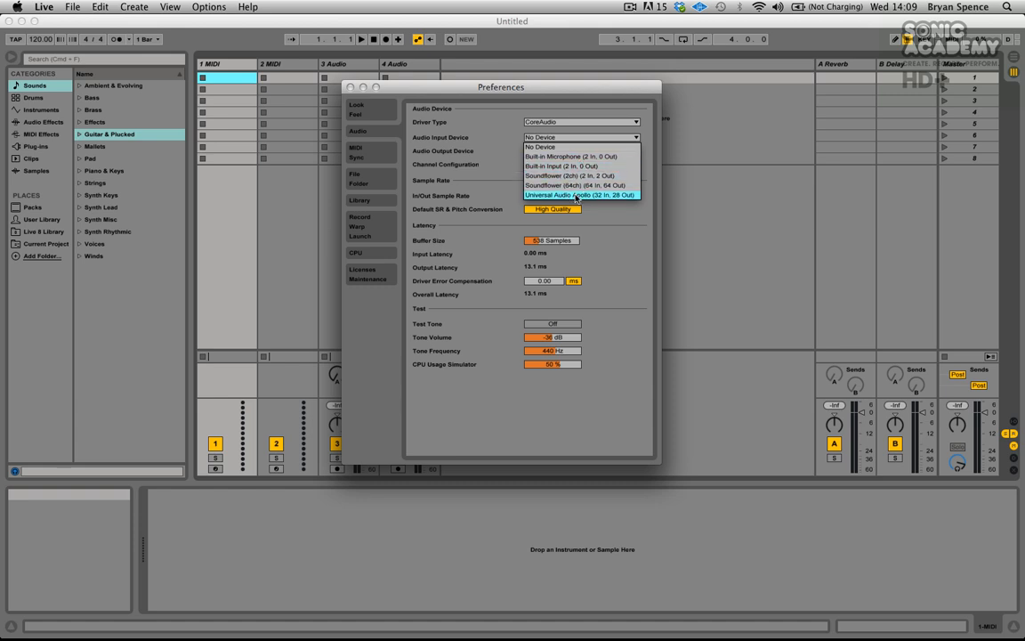
pyautogui.click(581, 194)
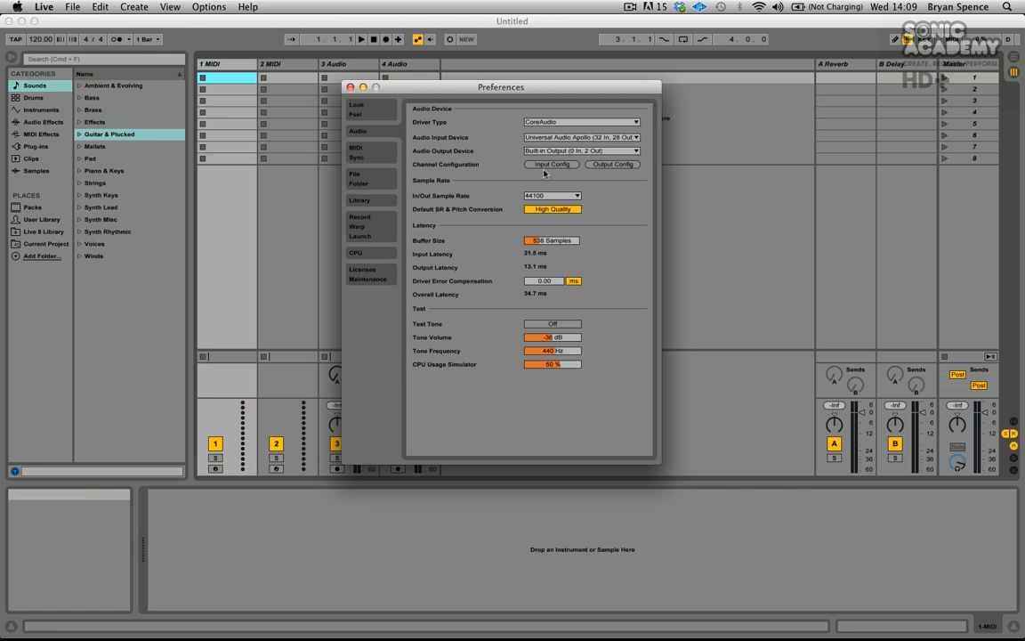
pyautogui.moveTo(548, 176)
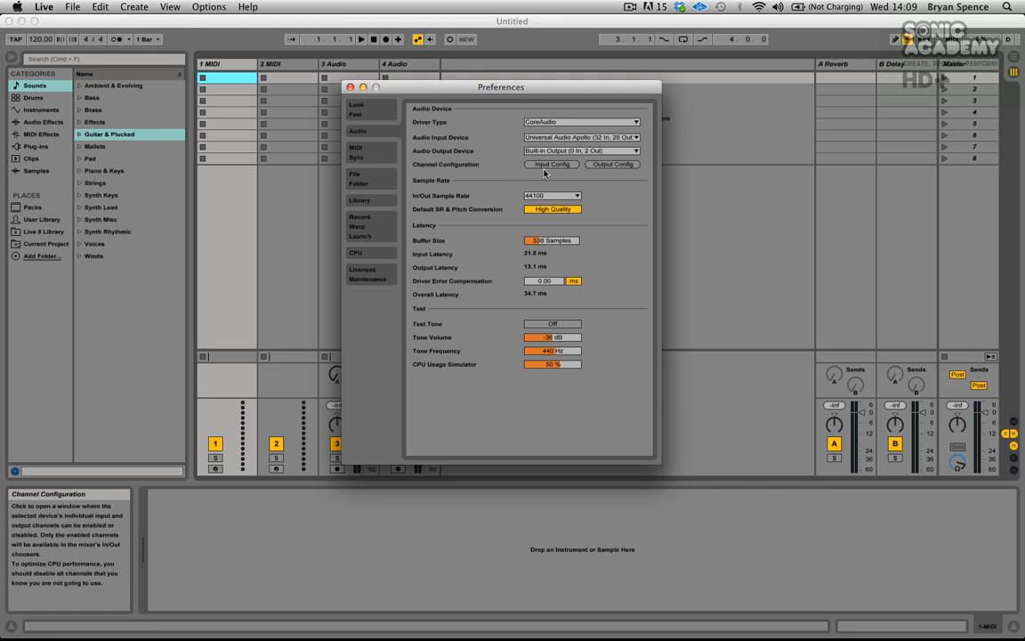
pyautogui.click(552, 164)
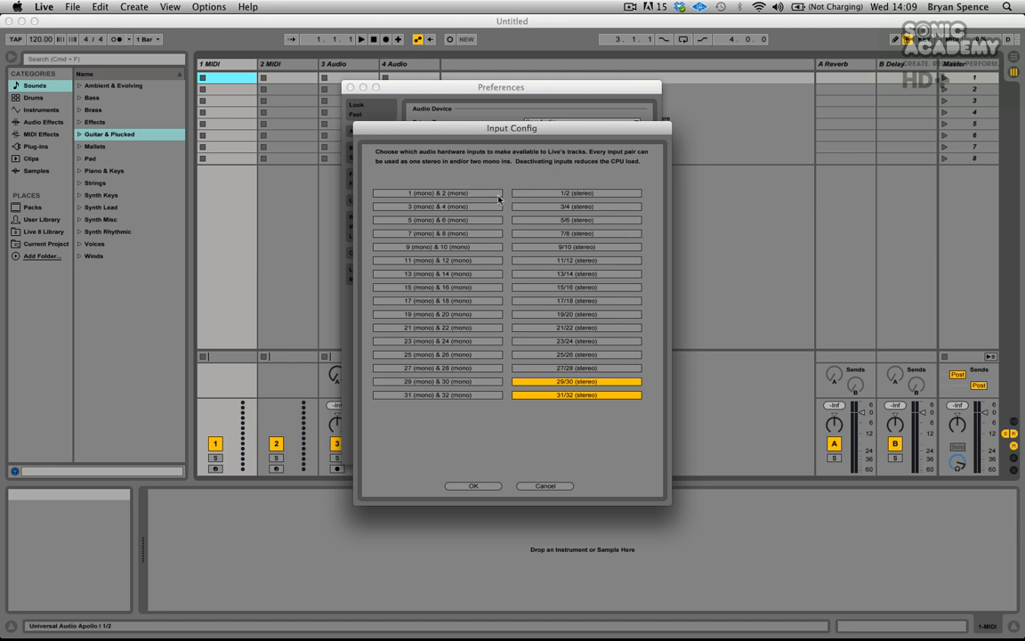
pyautogui.click(438, 192)
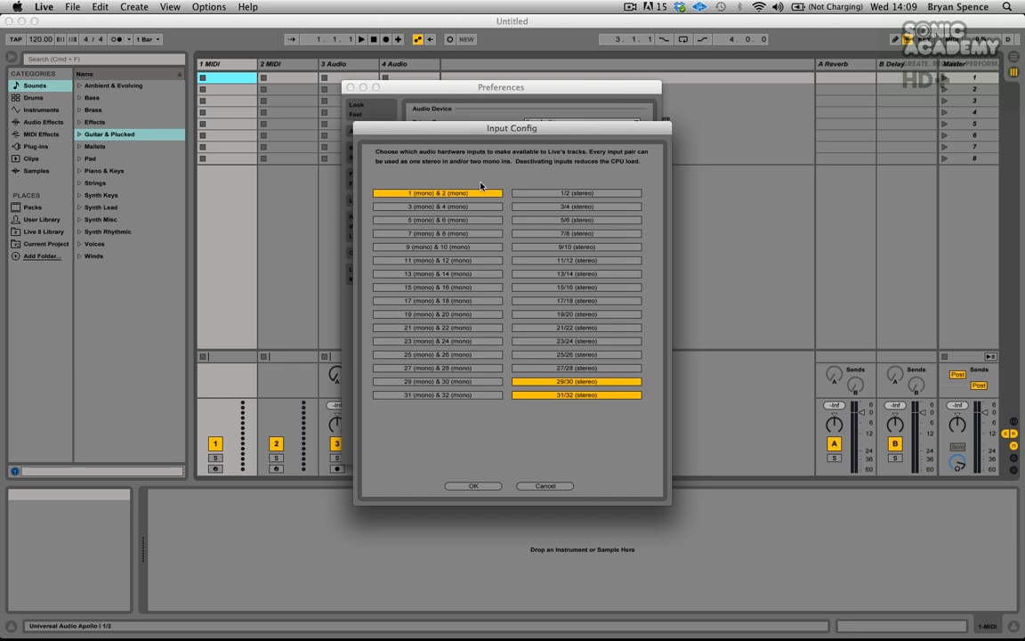
pyautogui.click(577, 192)
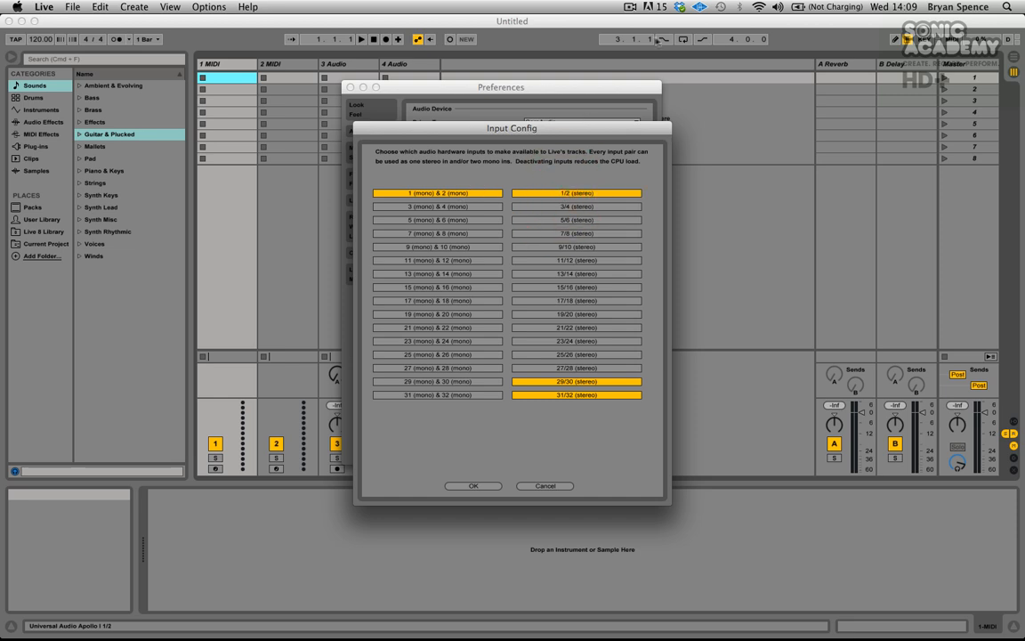
pyautogui.moveTo(573, 168)
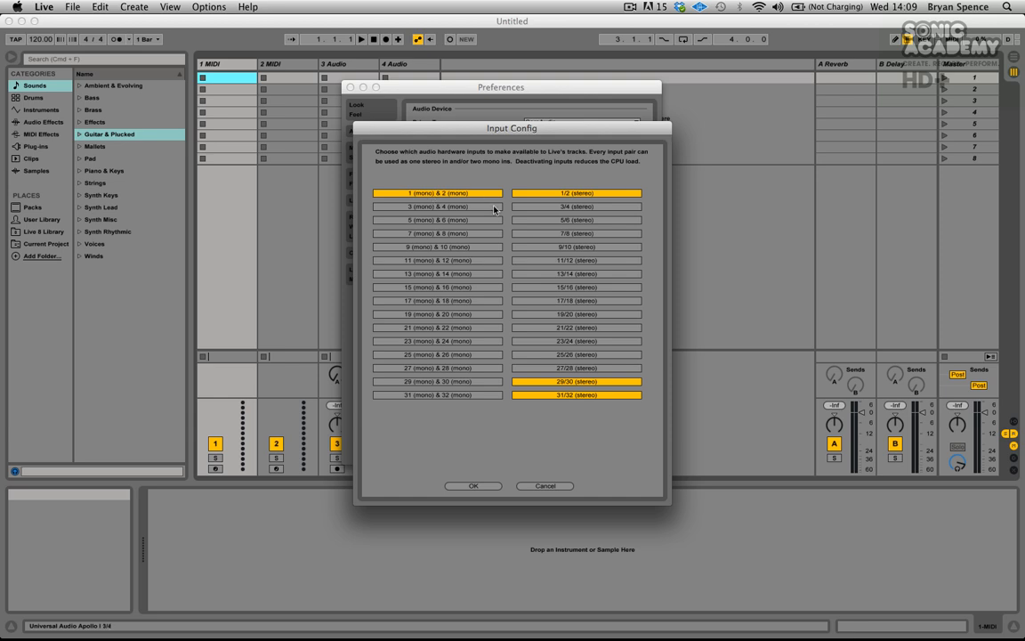
pyautogui.click(438, 206)
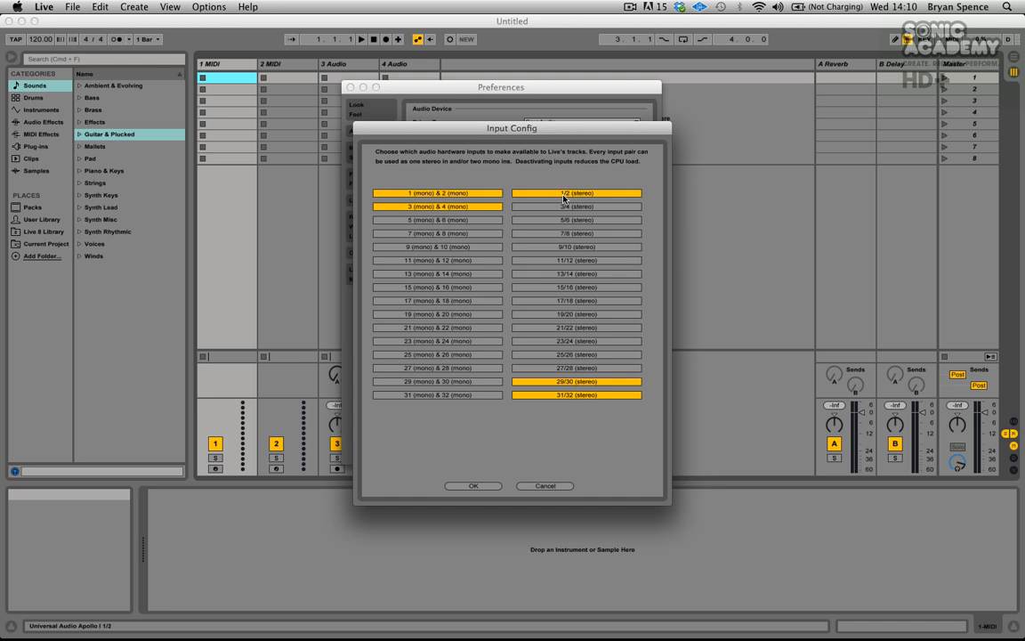
pyautogui.click(577, 192)
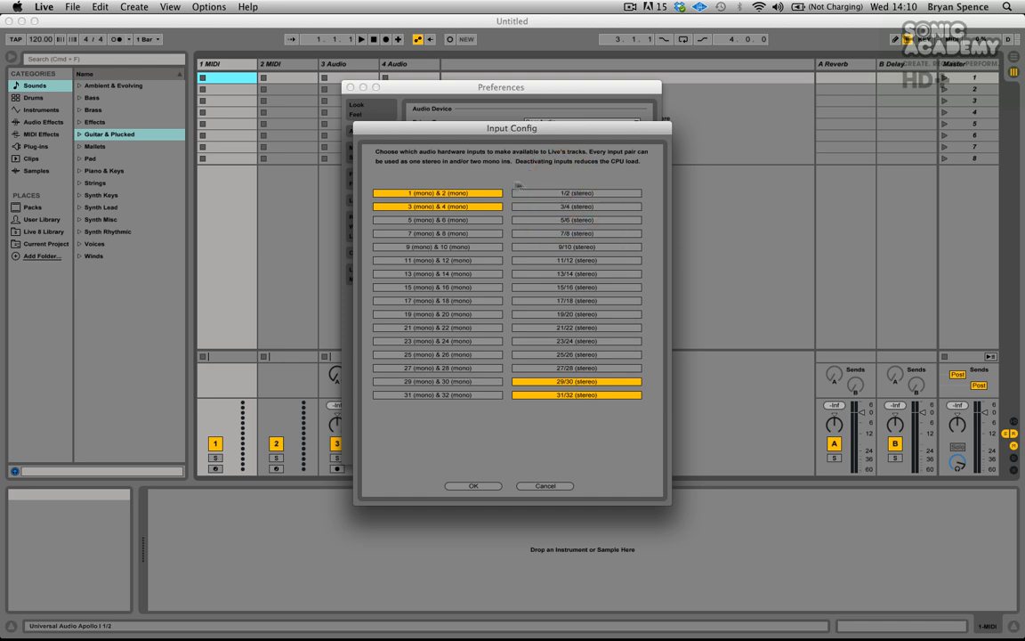
pyautogui.click(438, 206)
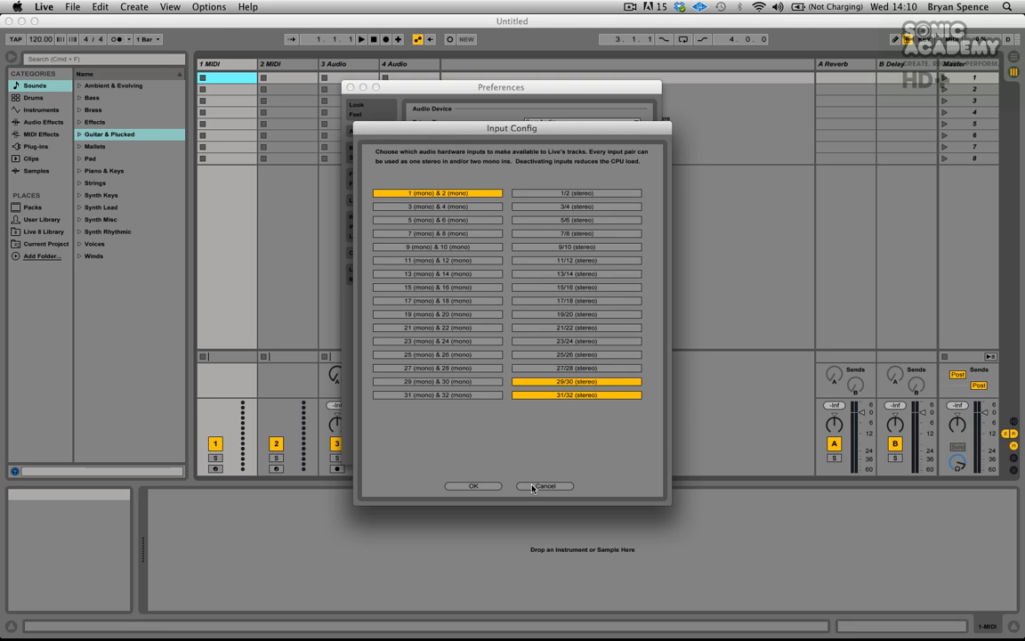
# Cancel the Apollo input config, briefly try Built-in Microphone, then leave Audio Input Device at No Device
pyautogui.click(545, 485)
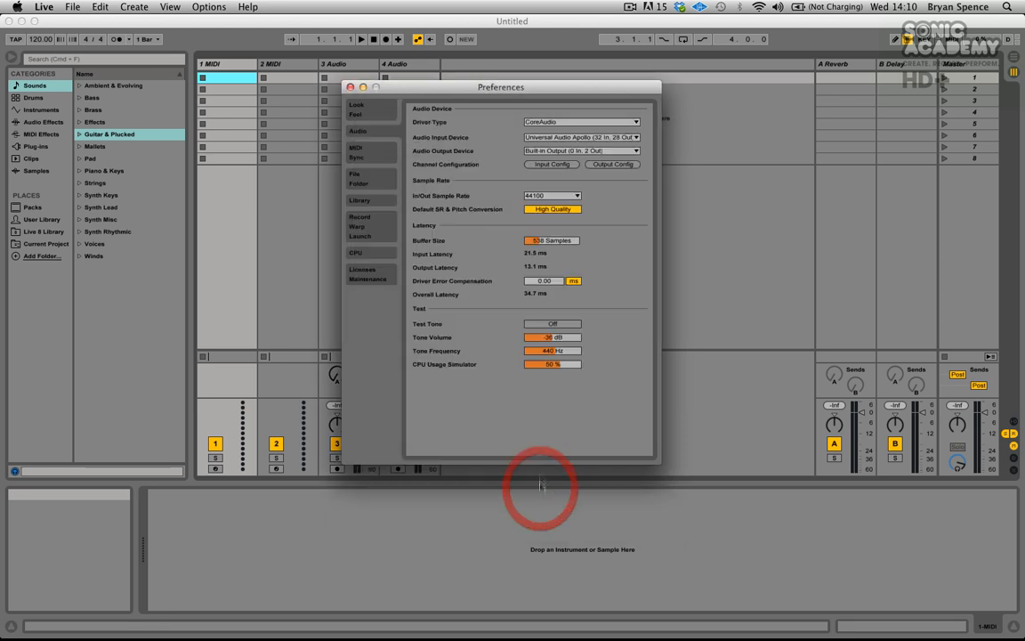
pyautogui.moveTo(573, 139)
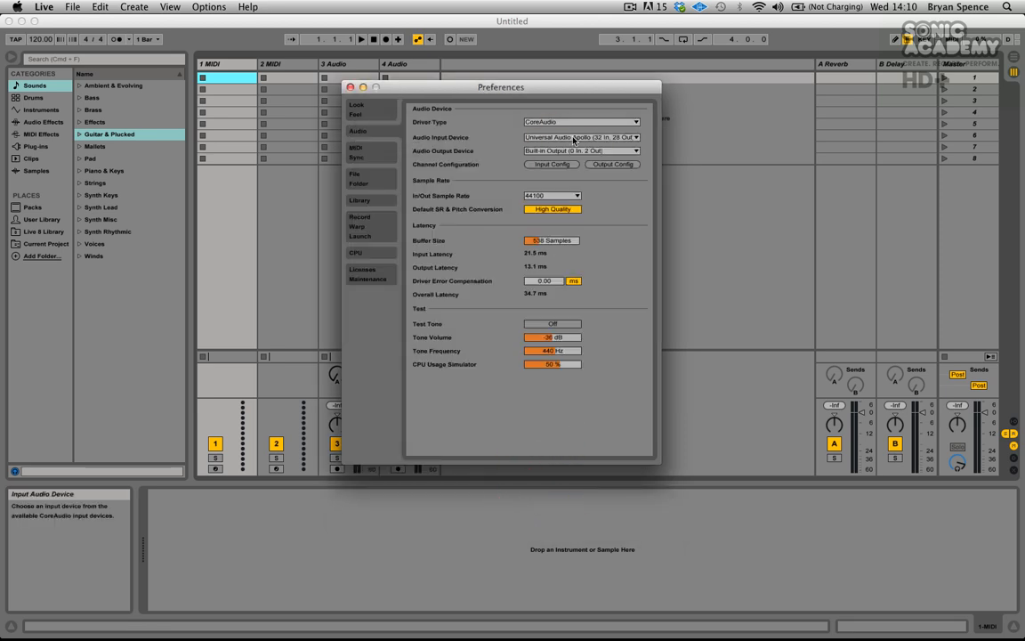
pyautogui.click(577, 137)
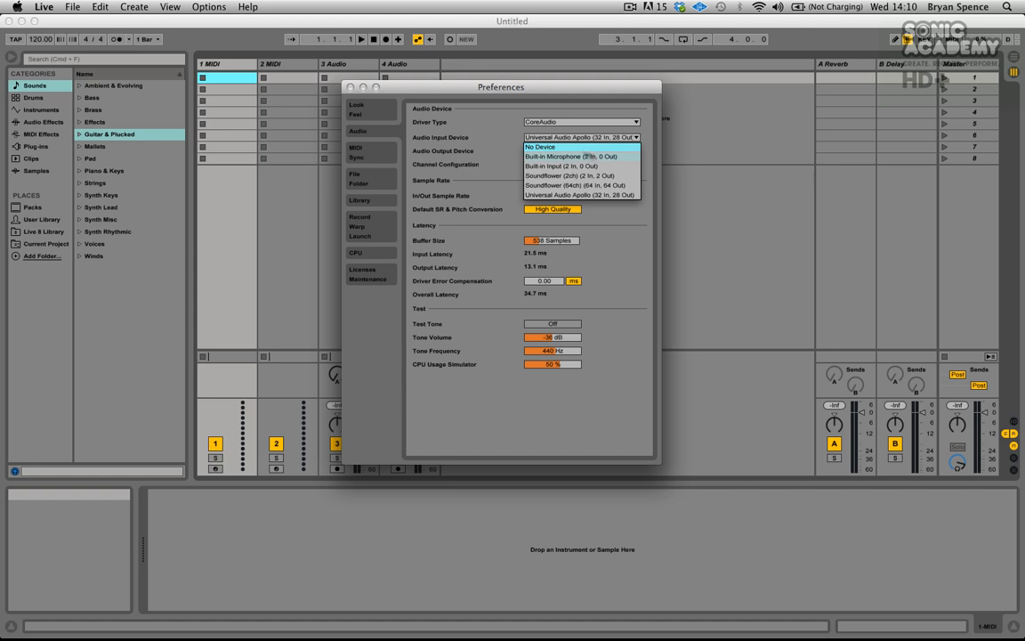
pyautogui.moveTo(542, 156)
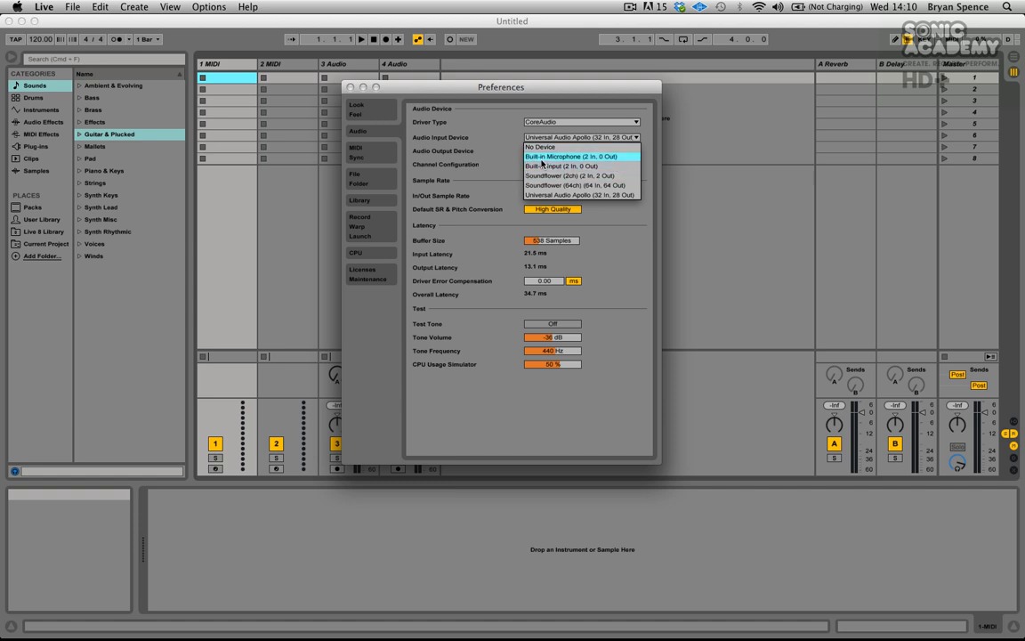
pyautogui.click(548, 165)
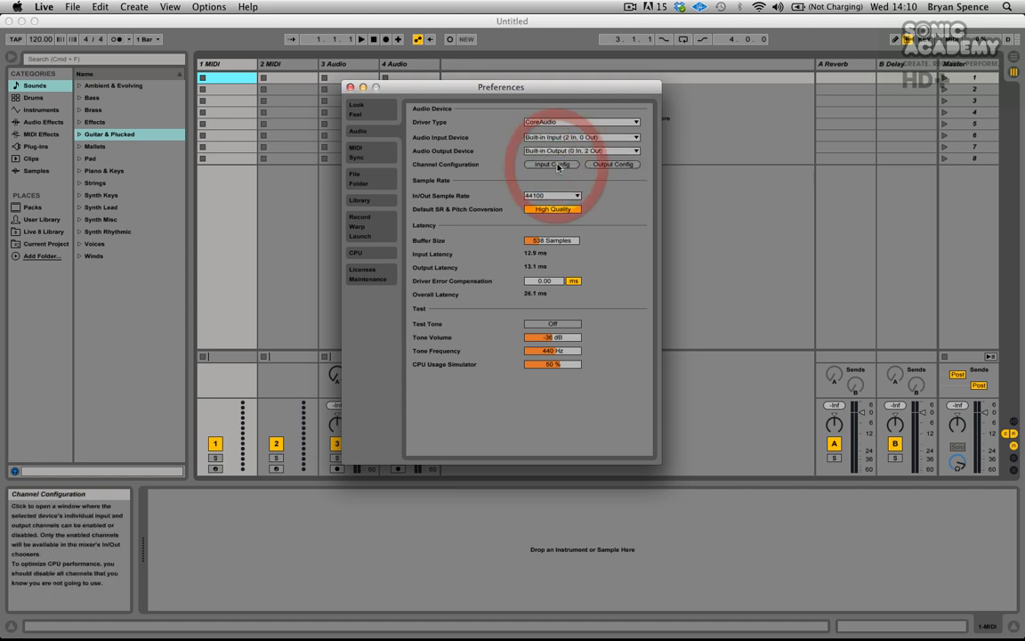
pyautogui.click(556, 164)
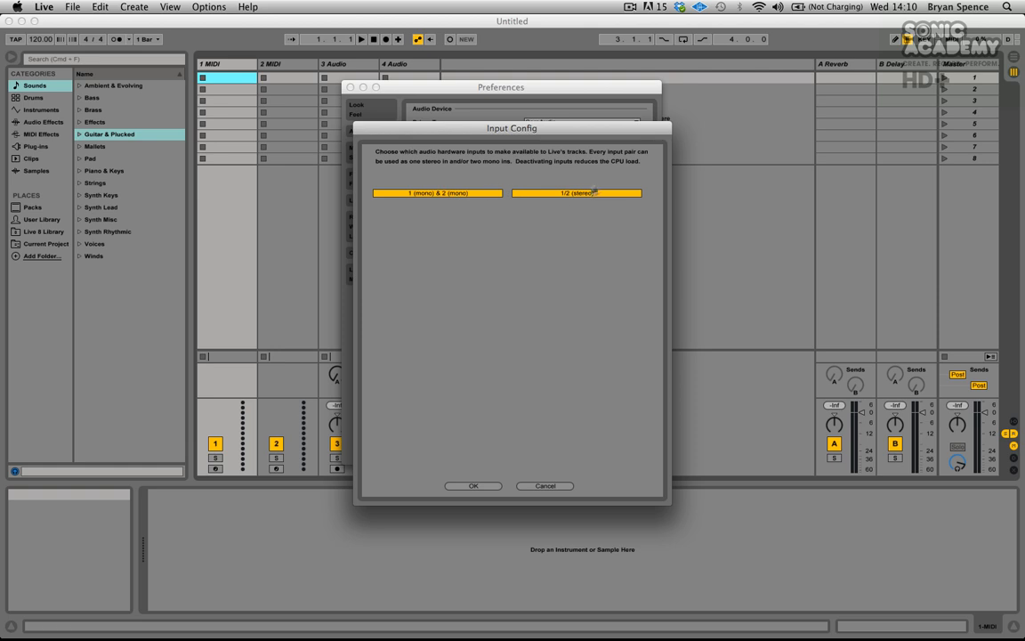
pyautogui.moveTo(444, 213)
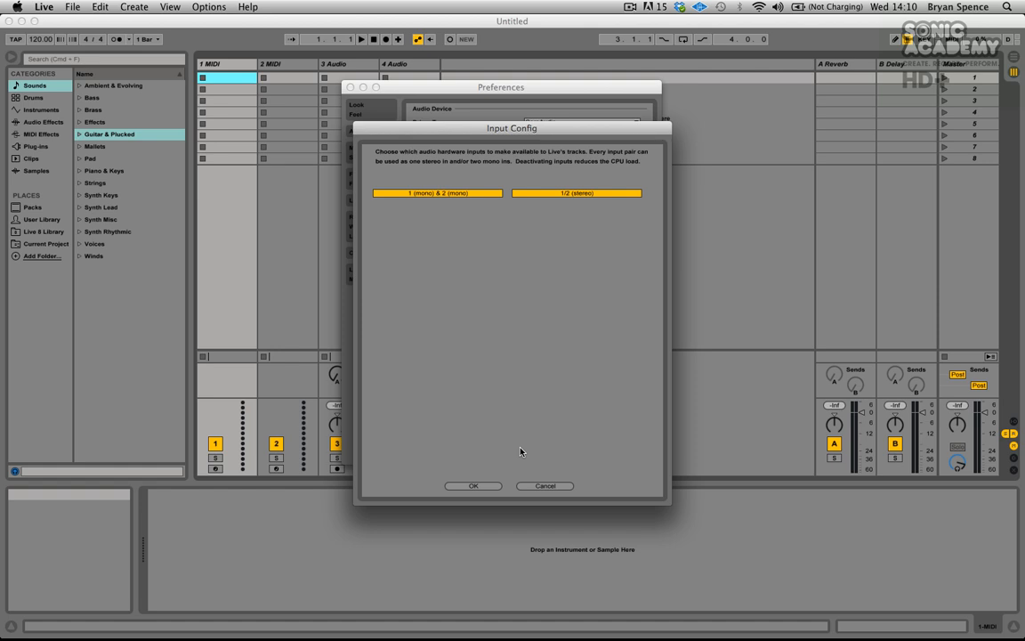
pyautogui.click(470, 486)
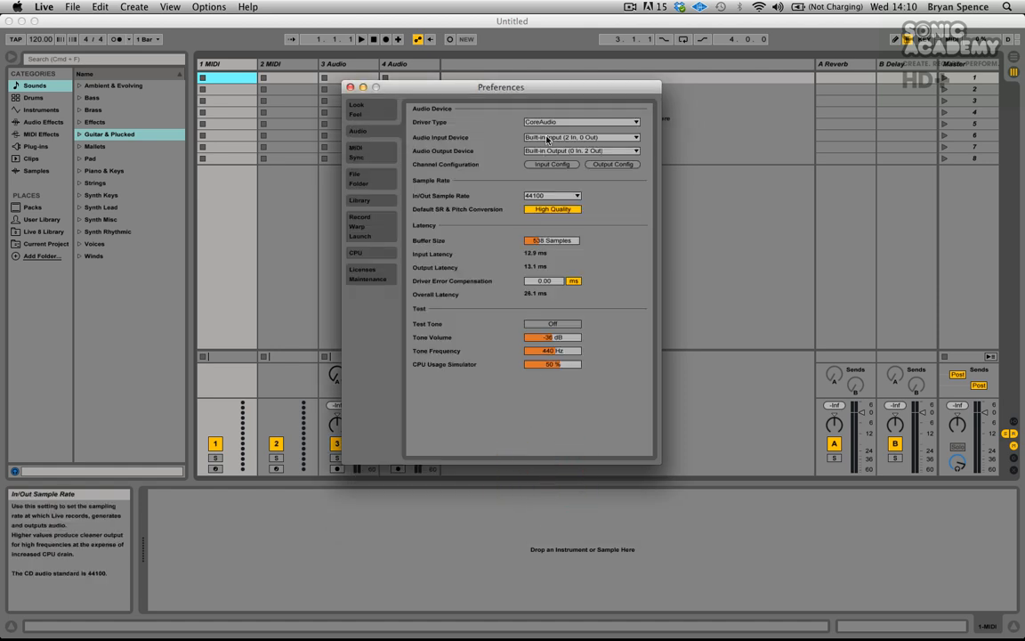
pyautogui.click(580, 137)
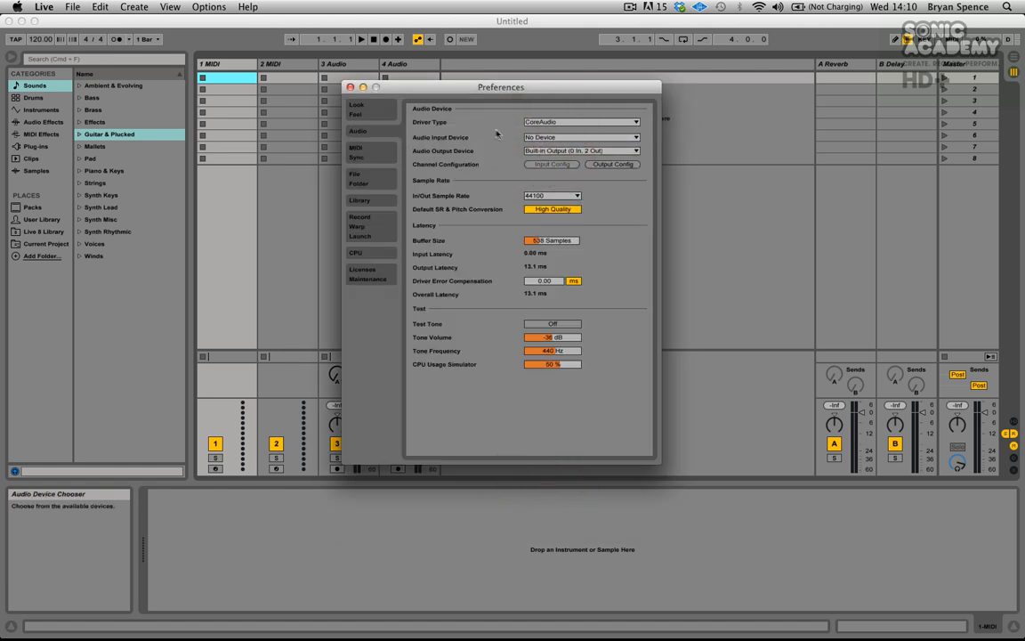
pyautogui.moveTo(423, 156)
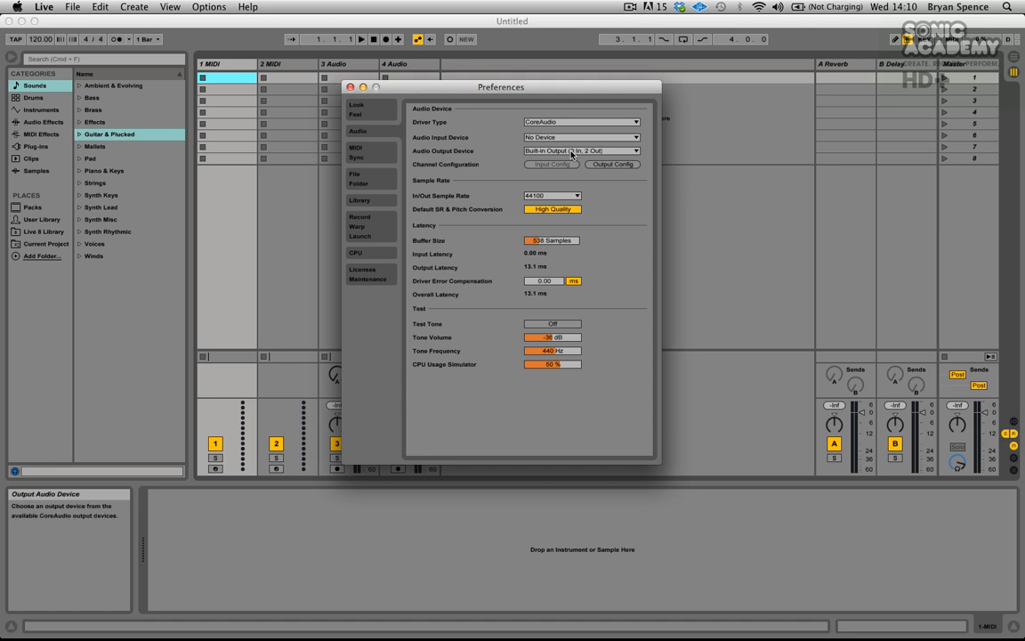
# Route output to Universal Audio Apollo and bring up its Output Config
pyautogui.click(570, 150)
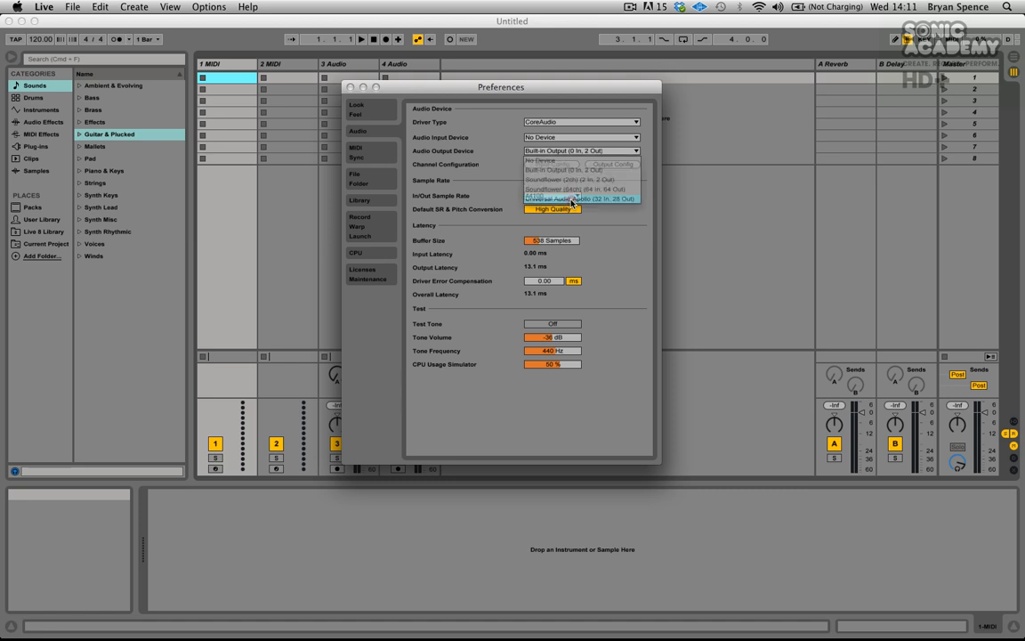
pyautogui.click(580, 200)
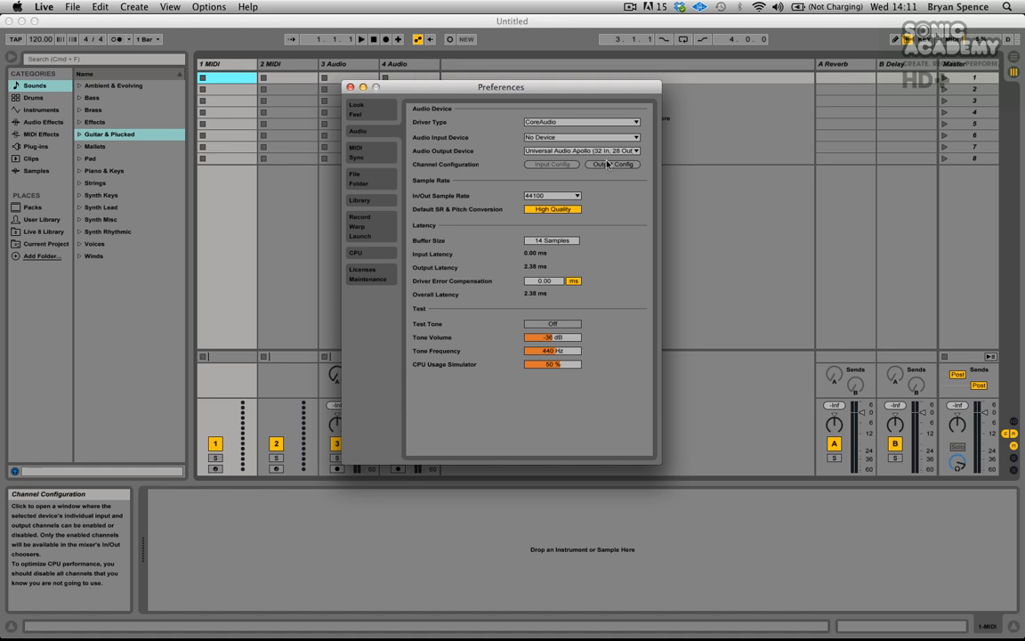
pyautogui.moveTo(608, 169)
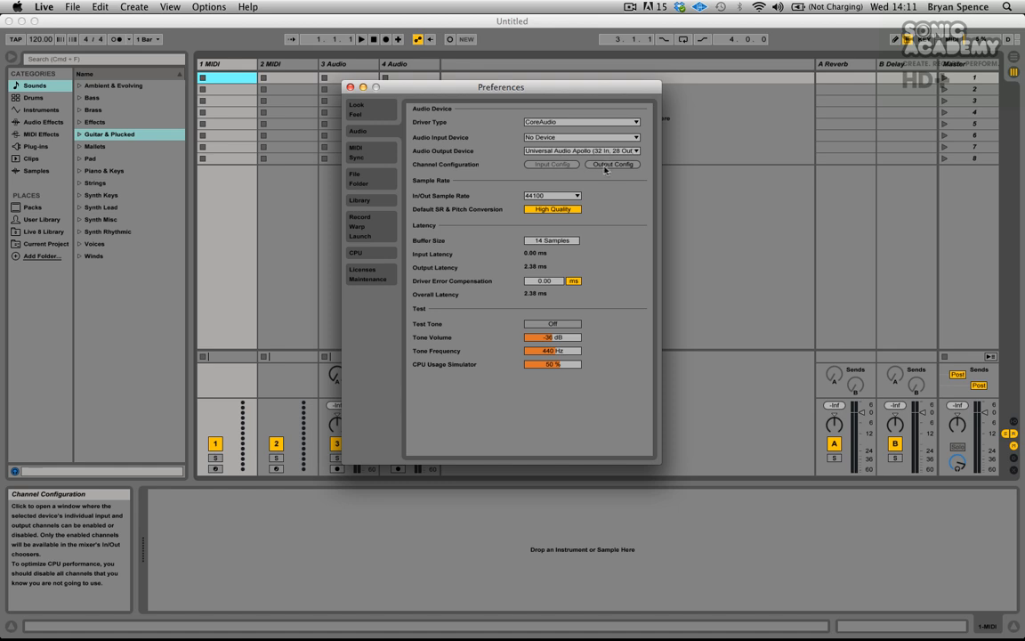
pyautogui.click(612, 163)
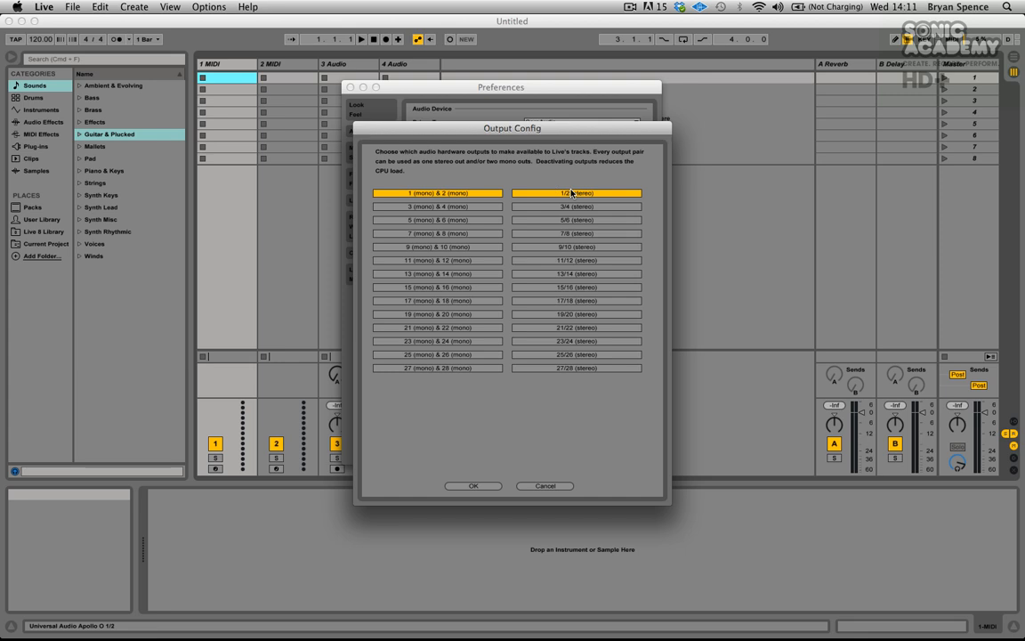
pyautogui.moveTo(555, 202)
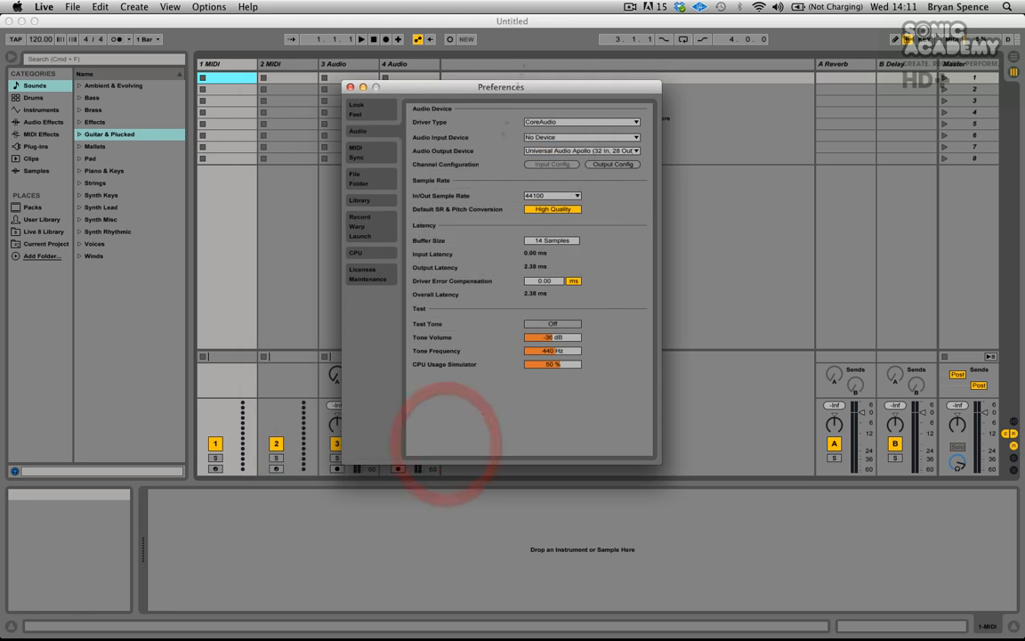
# Reopen the Audio Output Device list with Apollo still selected
pyautogui.click(580, 150)
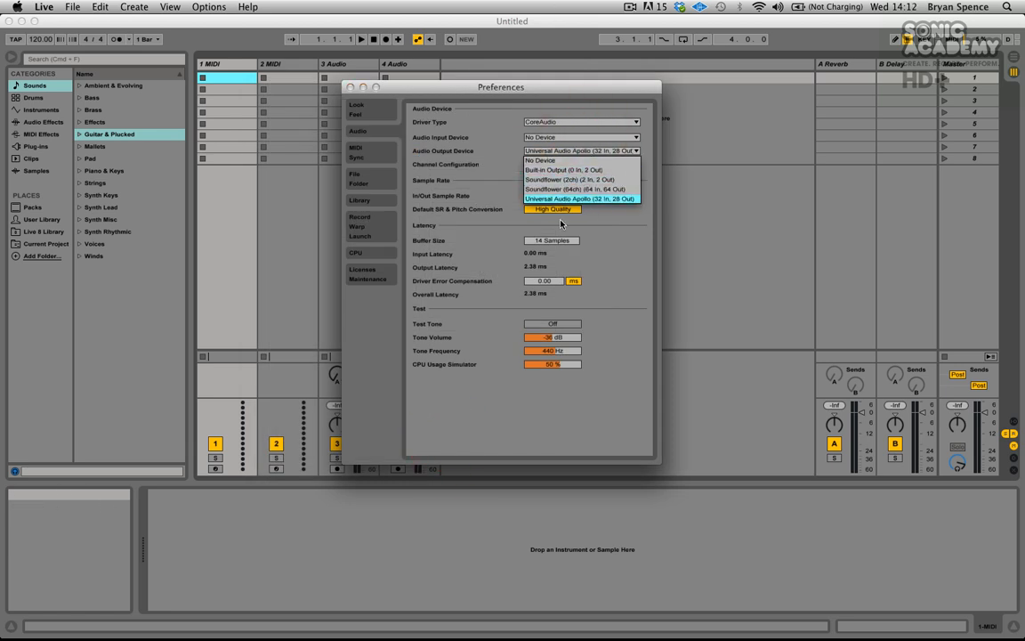
# Switch output to Built-in Output and confirm its 1/2 stereo channels in Output Config
pyautogui.click(548, 169)
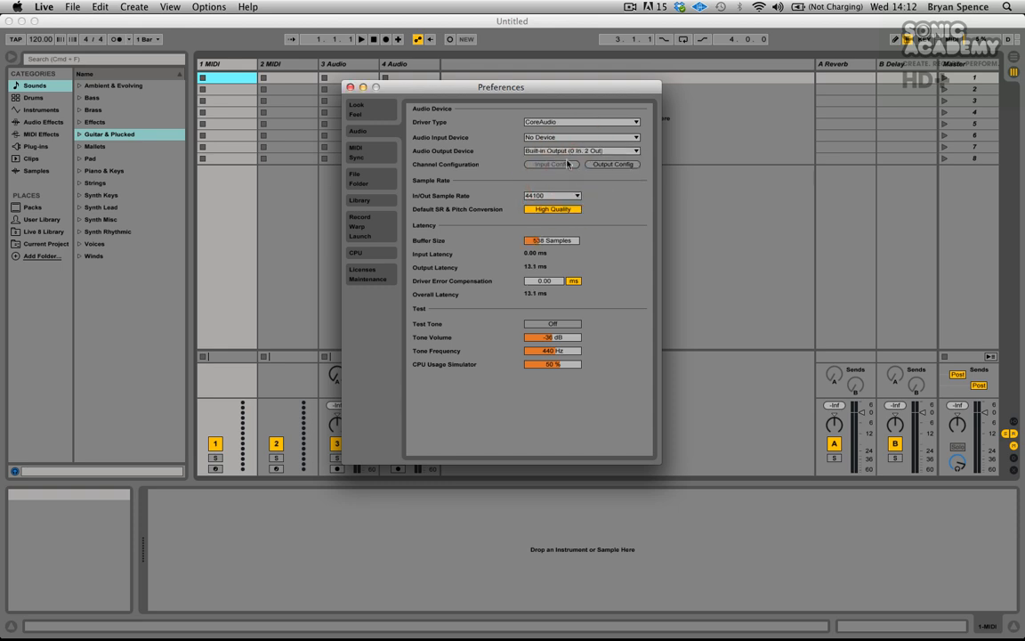
pyautogui.click(612, 163)
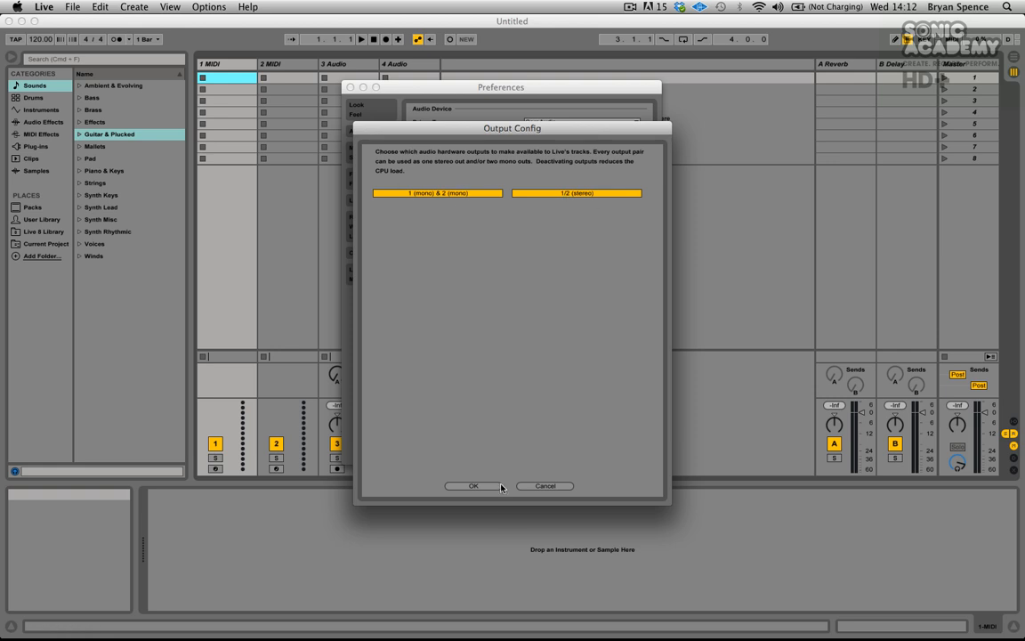
pyautogui.click(470, 485)
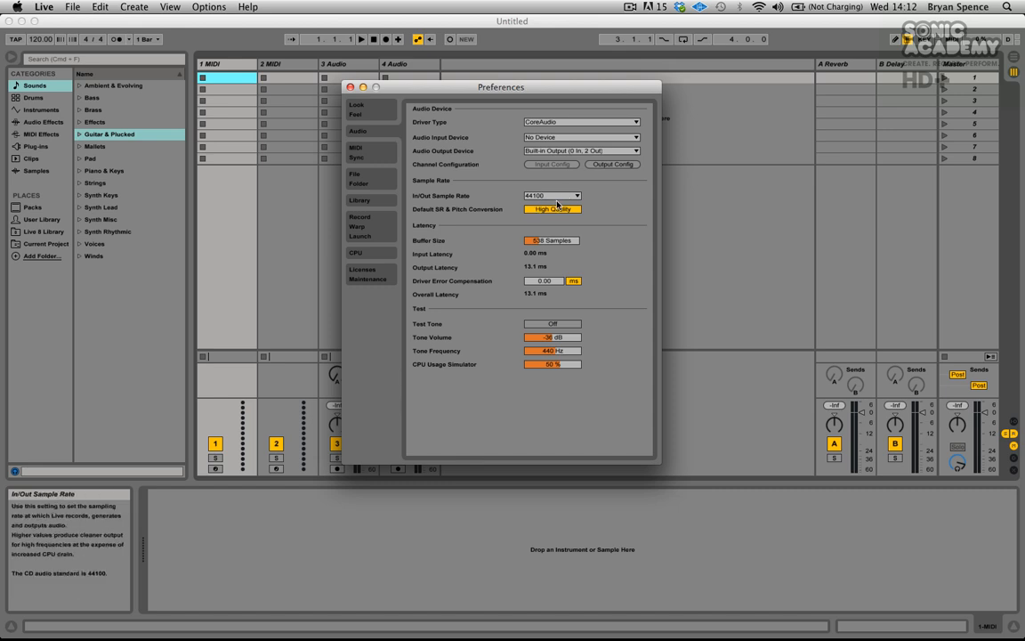
pyautogui.moveTo(565, 199)
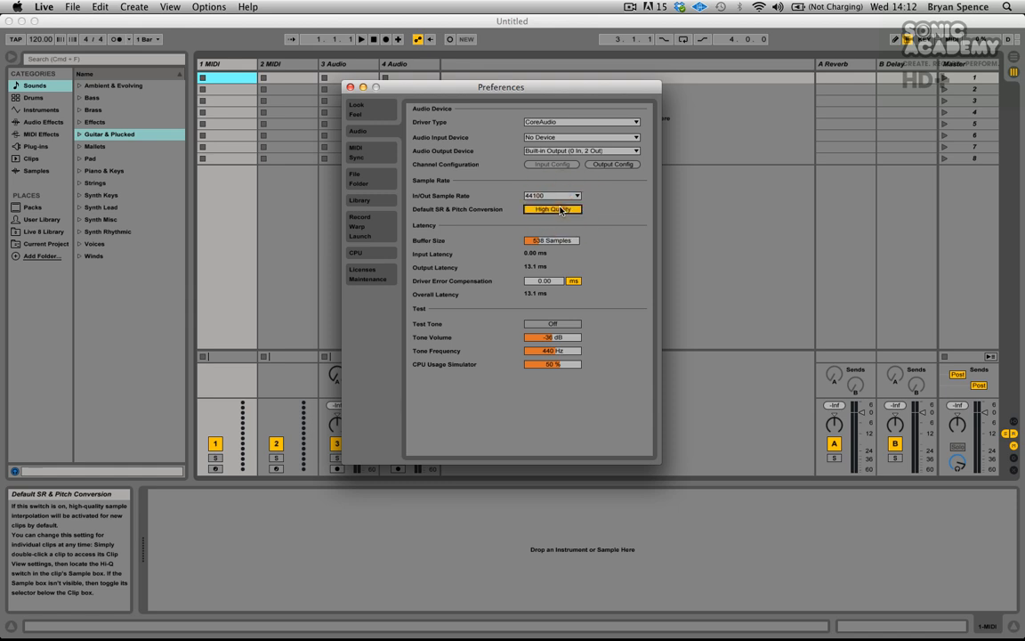
pyautogui.moveTo(514, 217)
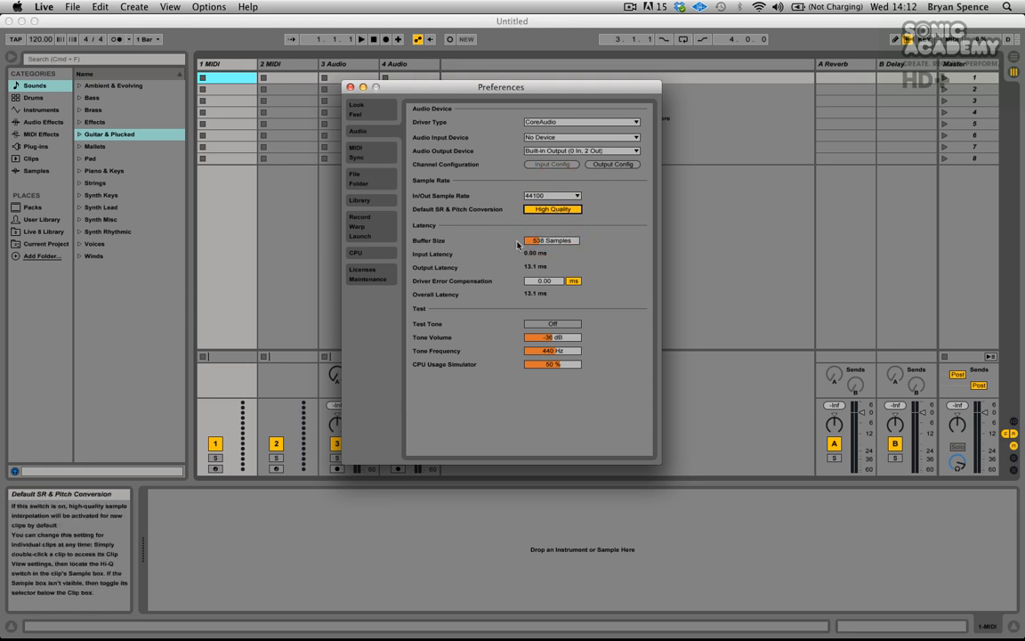
pyautogui.moveTo(559, 242)
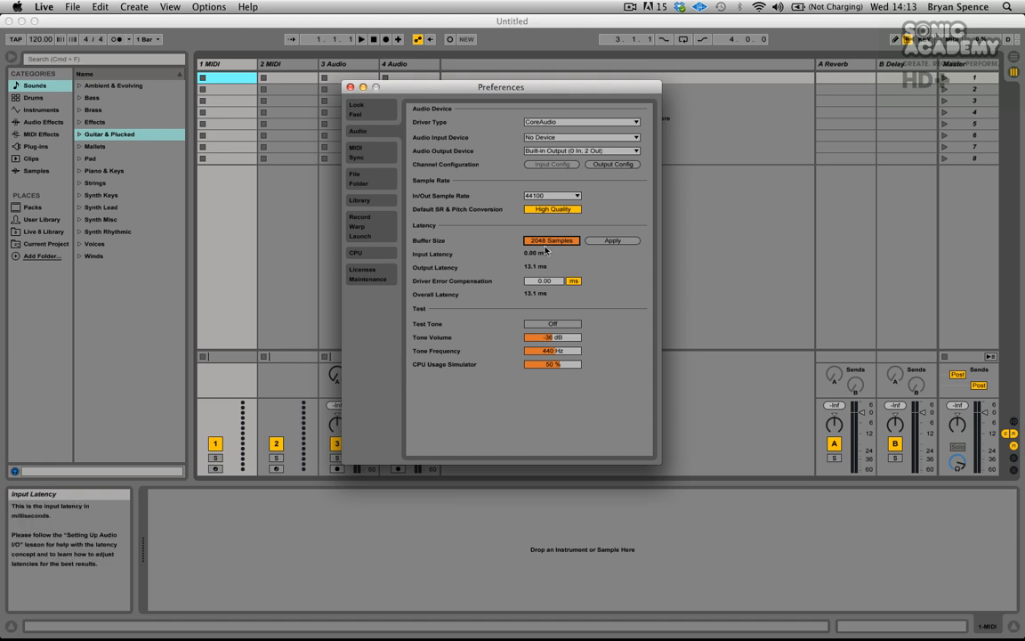
pyautogui.moveTo(527, 267)
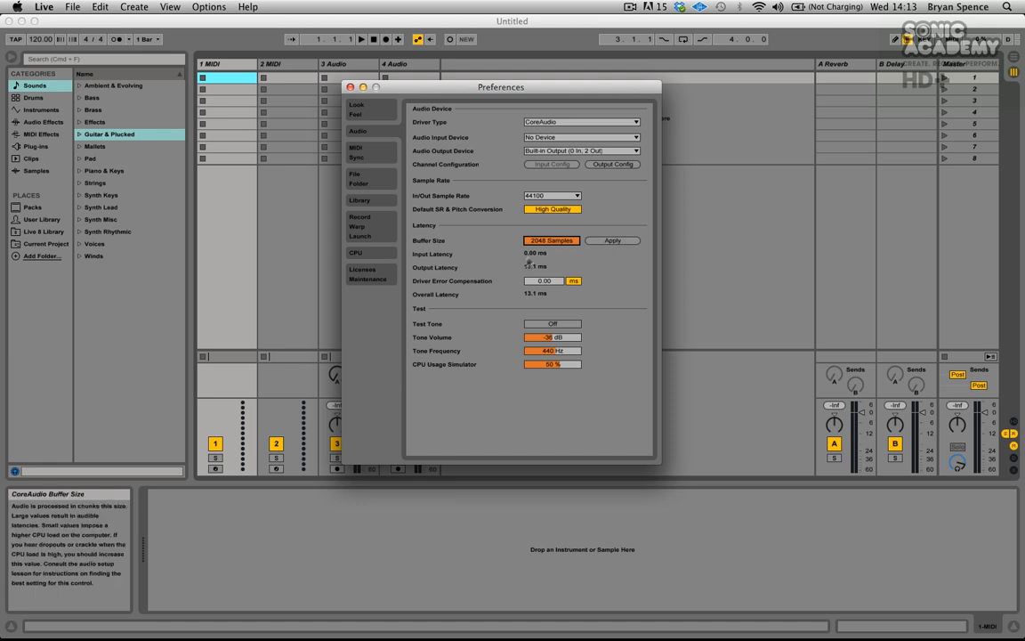
pyautogui.moveTo(527, 267)
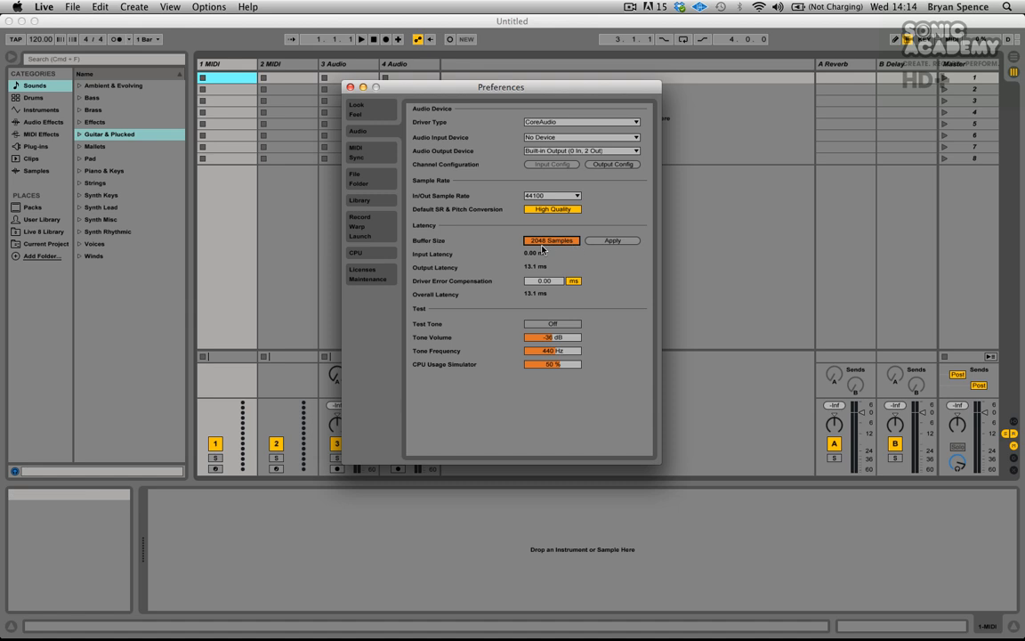
pyautogui.moveTo(532, 274)
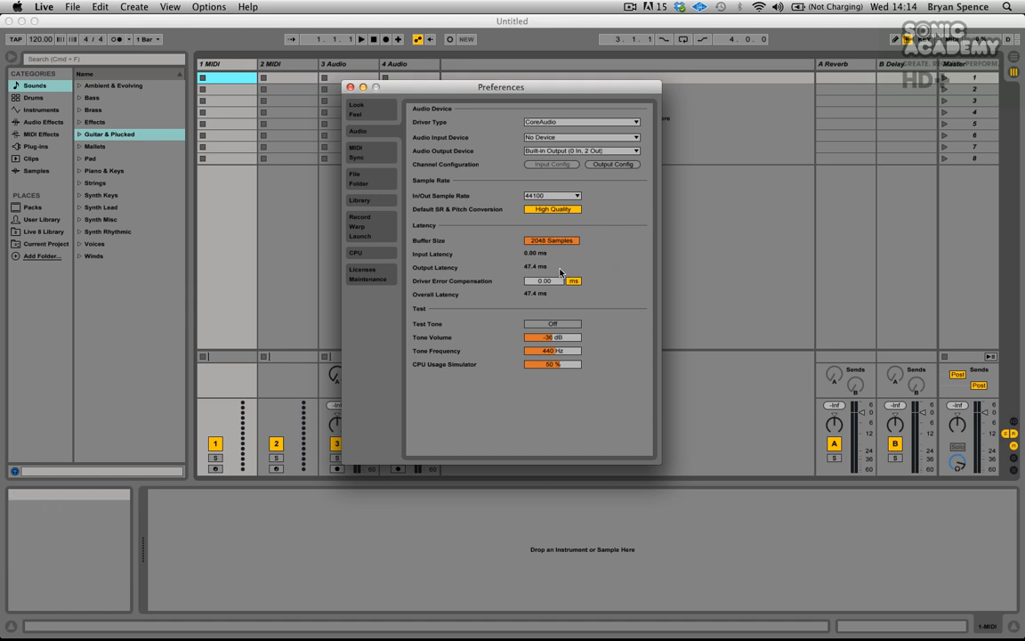
pyautogui.moveTo(544, 271)
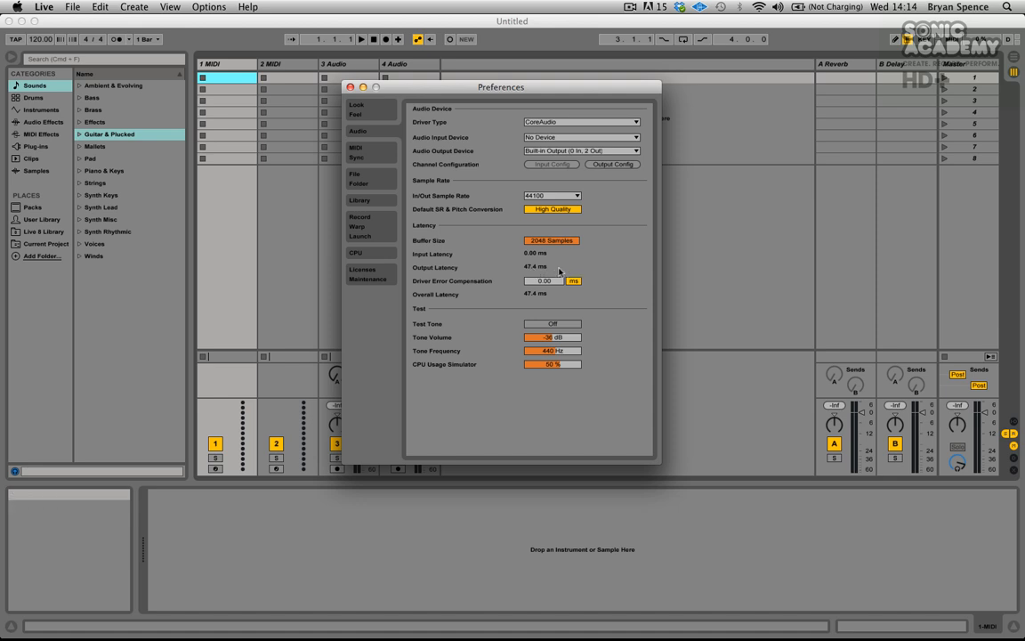
pyautogui.moveTo(553, 274)
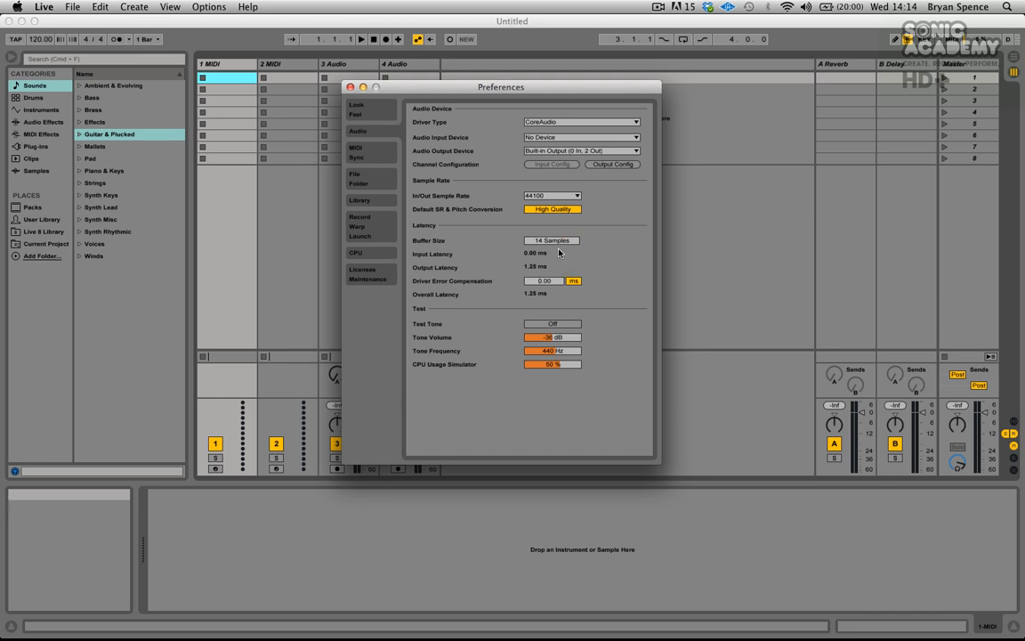
pyautogui.moveTo(555, 257)
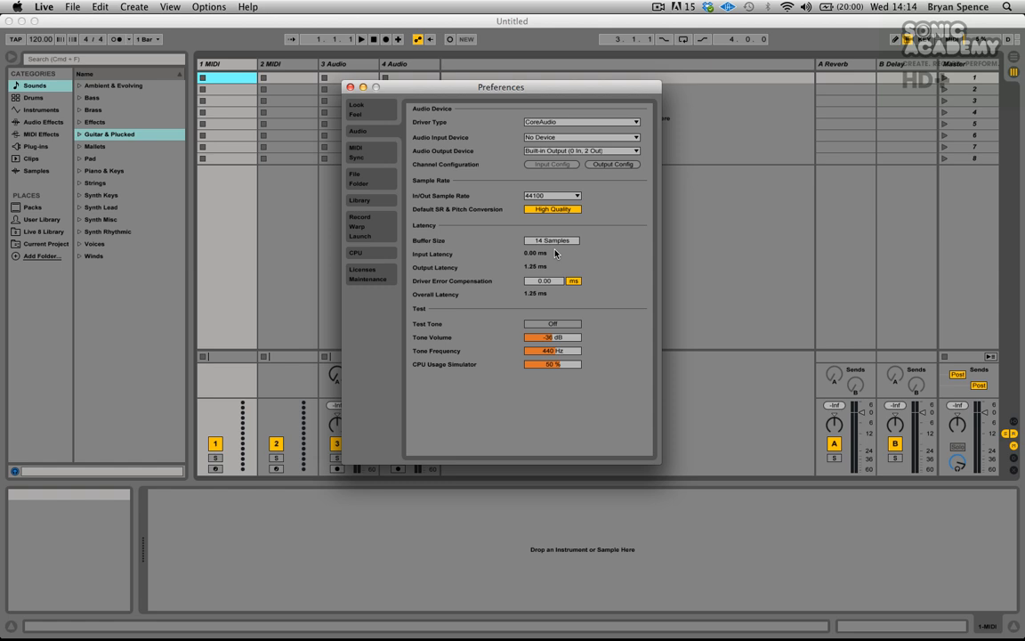
pyautogui.moveTo(554, 240)
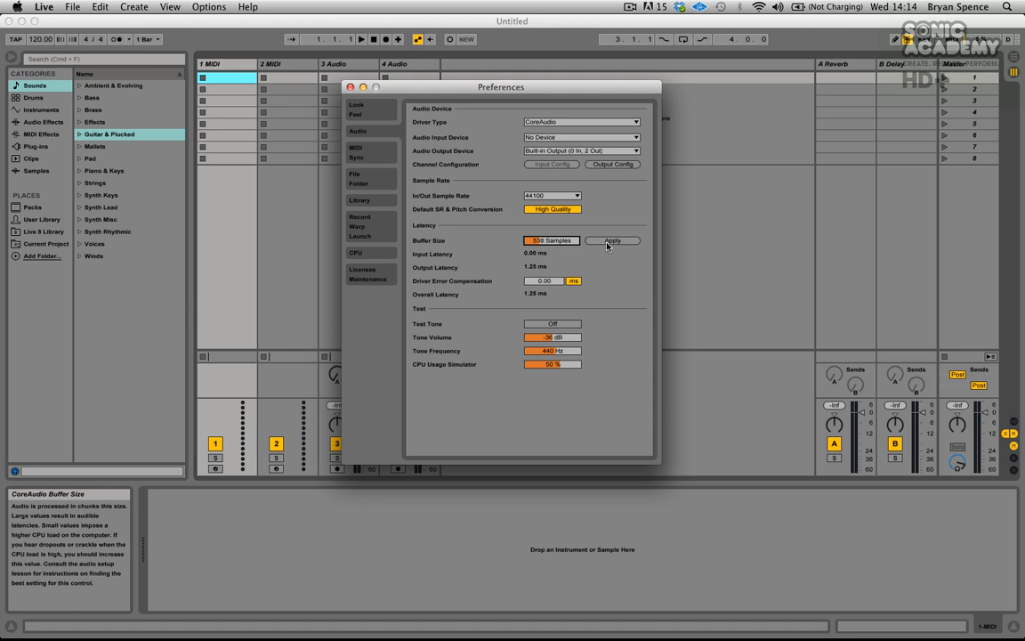
# Apply the 512-sample buffer size, giving 13.1 ms output latency
pyautogui.click(612, 240)
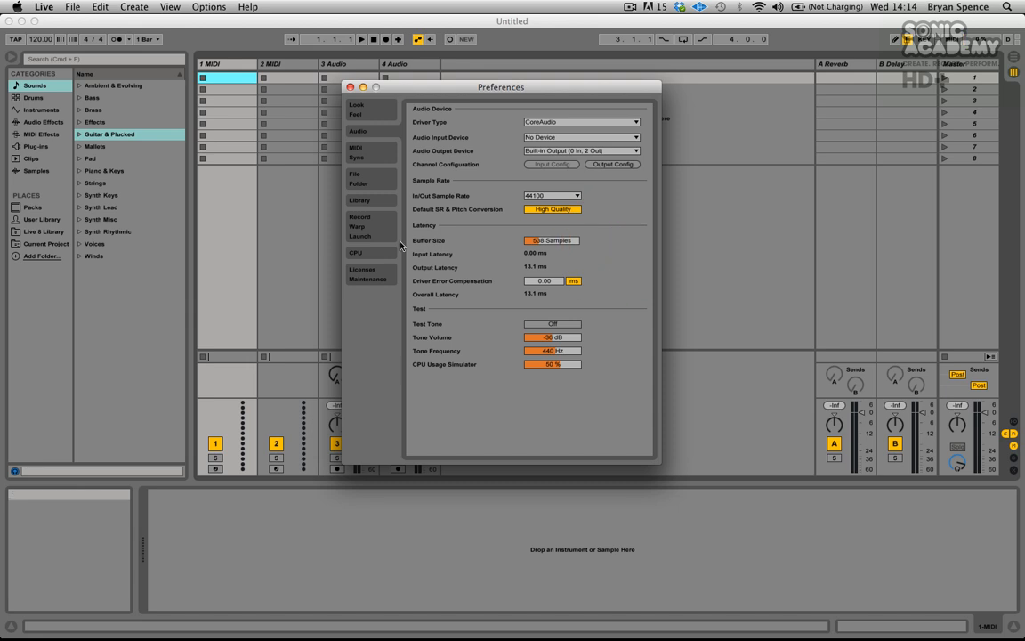
pyautogui.moveTo(635, 249)
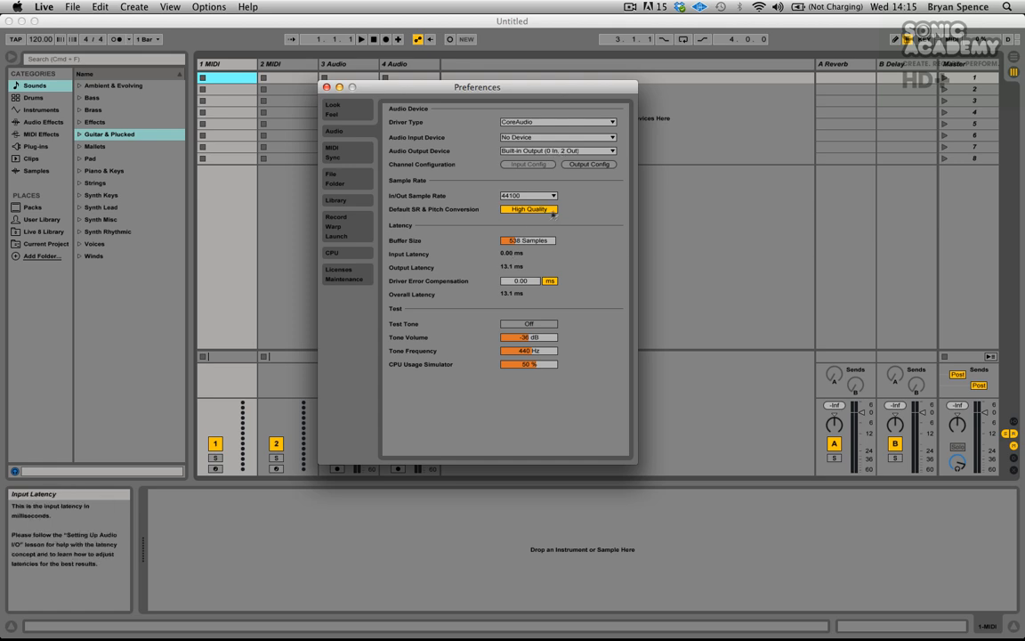
pyautogui.moveTo(545, 242)
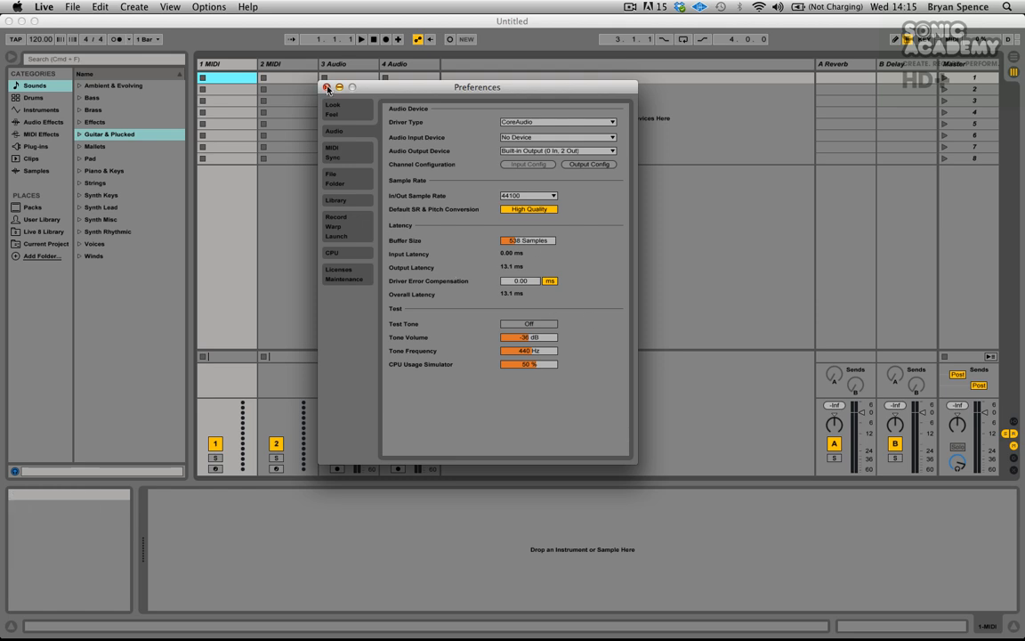
# Close Preferences, keeping the audio settings, back to the untitled set's Session view
pyautogui.click(319, 89)
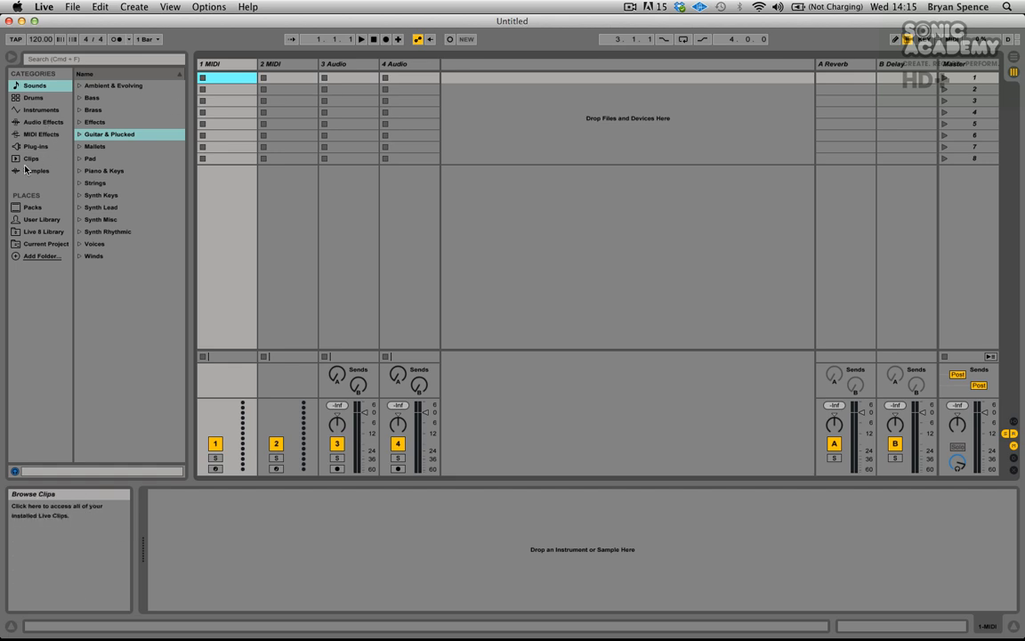
# Show the browser's Samples category and audition one of its audio sample files
pyautogui.click(32, 171)
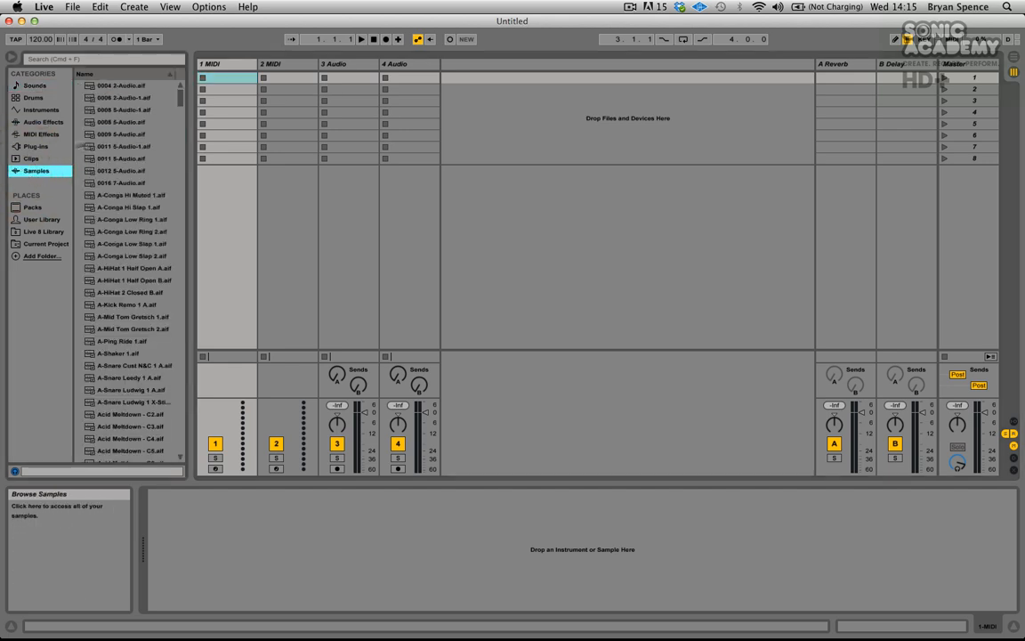
pyautogui.click(116, 159)
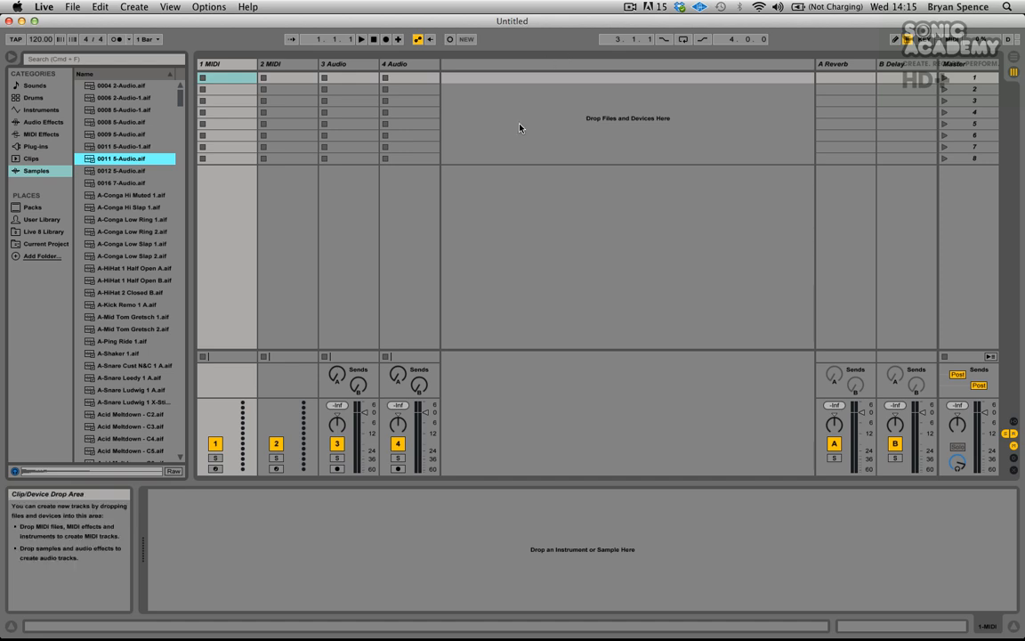
pyautogui.moveTo(60, 194)
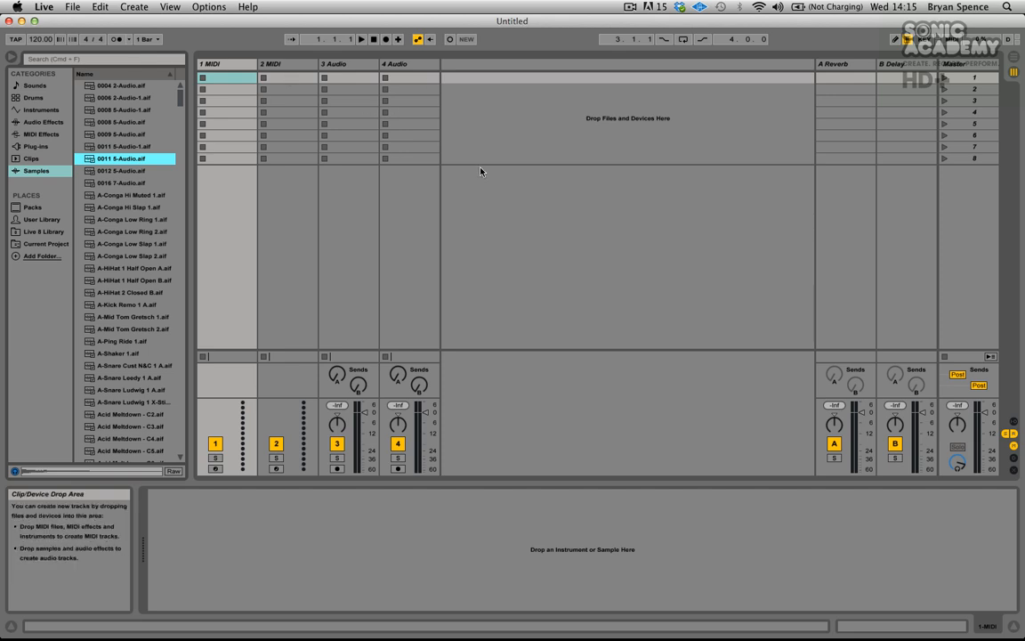
pyautogui.moveTo(609, 173)
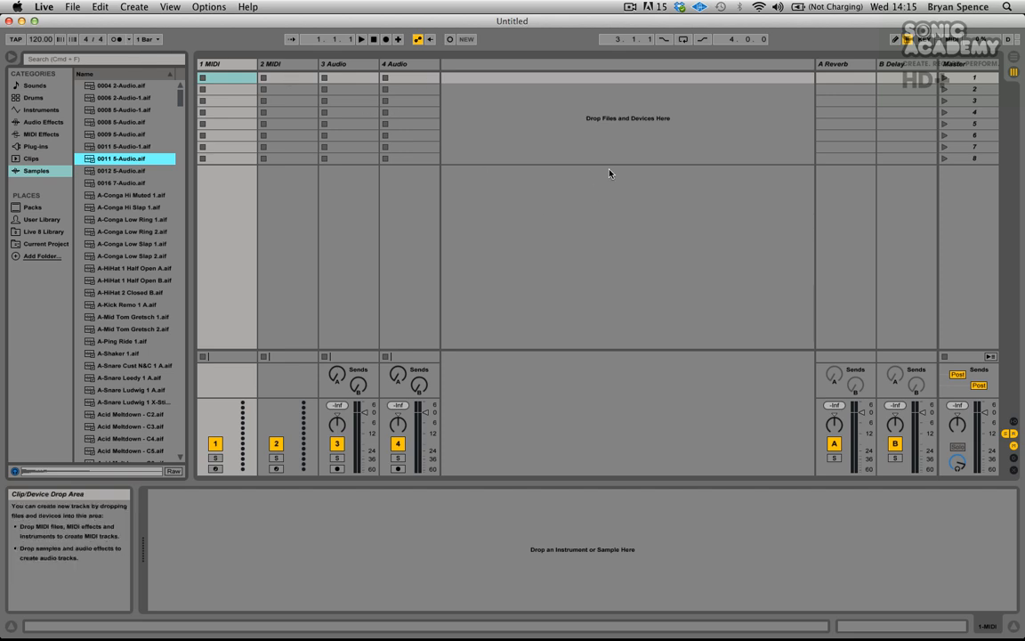
pyautogui.moveTo(552, 192)
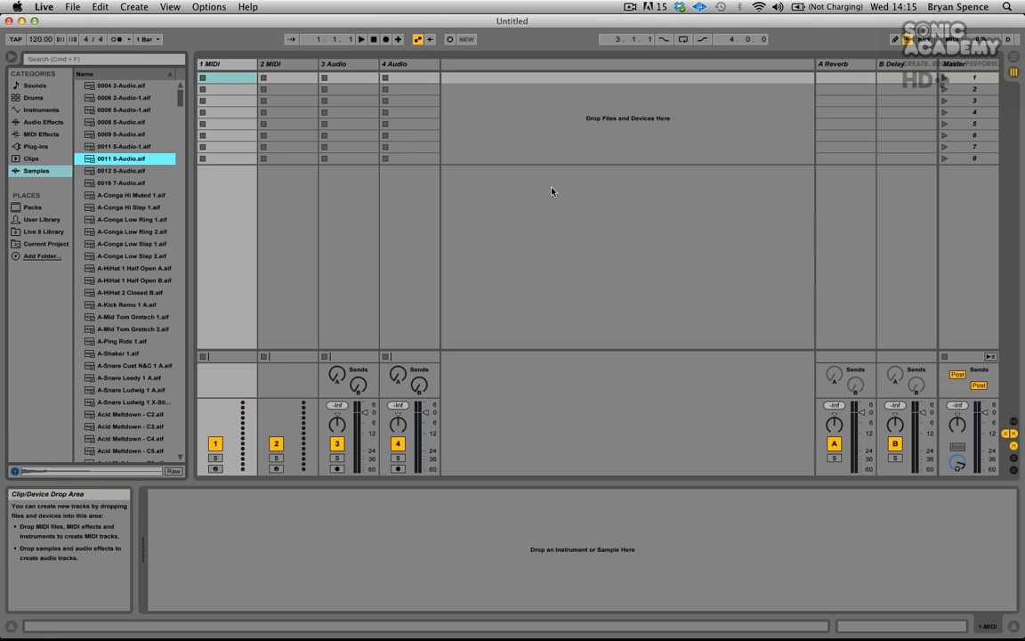